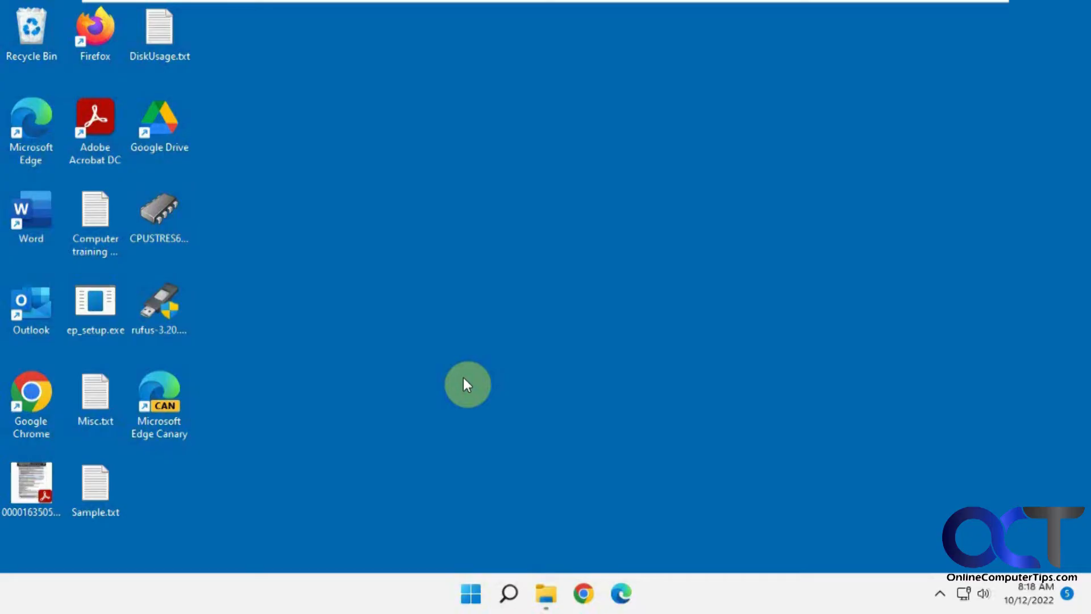
mouse_move(482, 355)
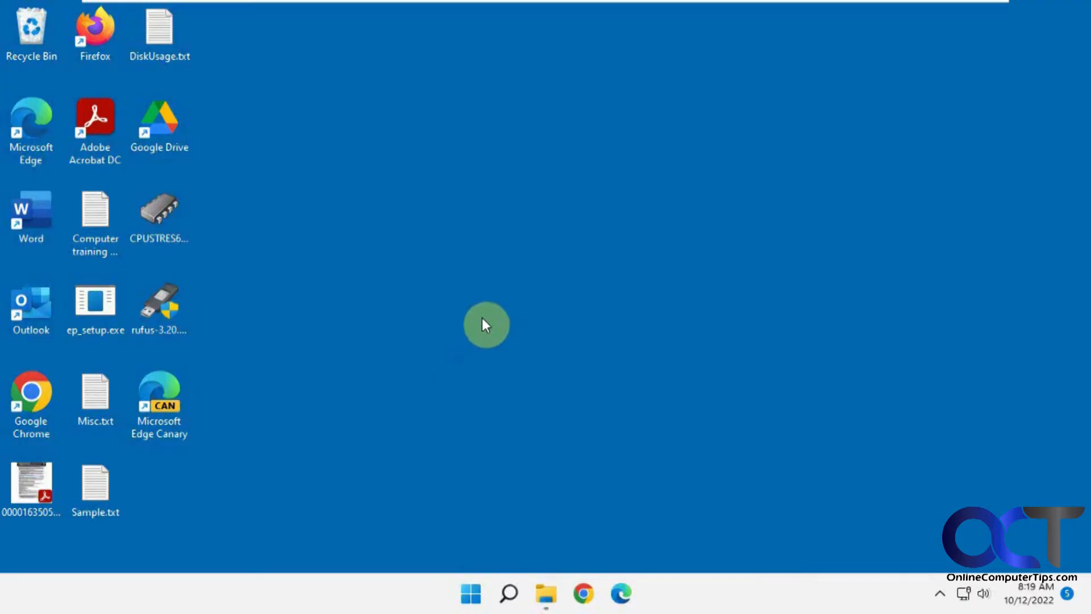
mouse_move(487, 302)
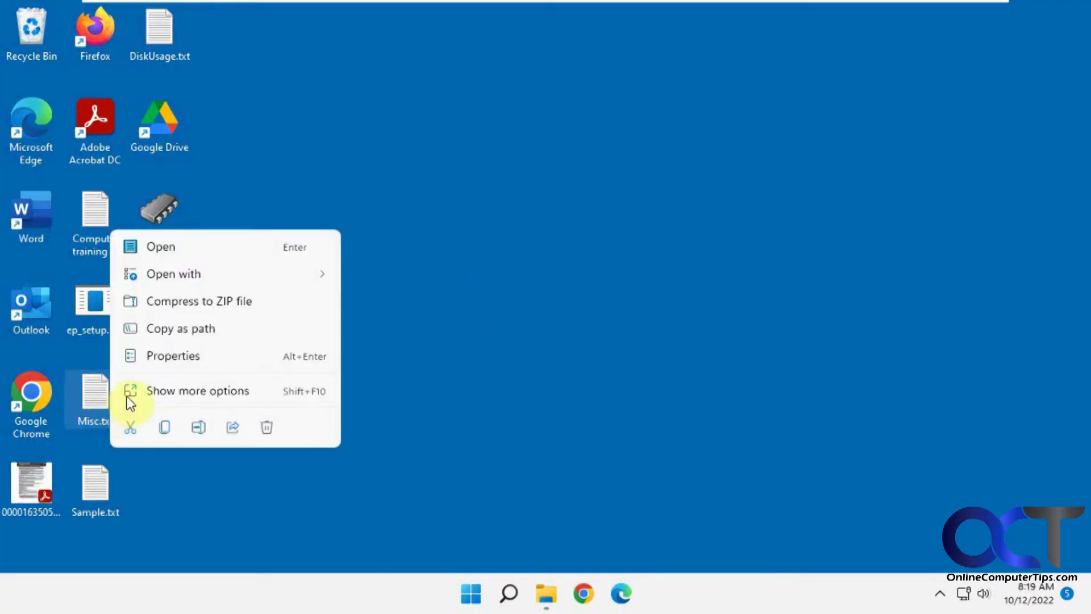
View Misc.txt's Previous Versions page, which lists no earlier versions.
left_click(172, 355)
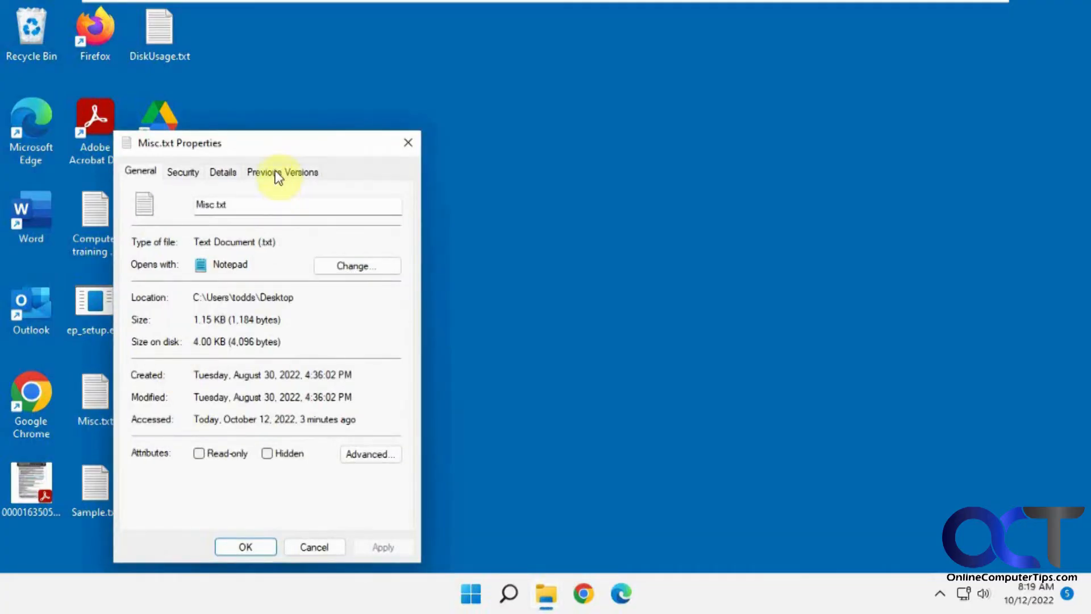
left_click(282, 172)
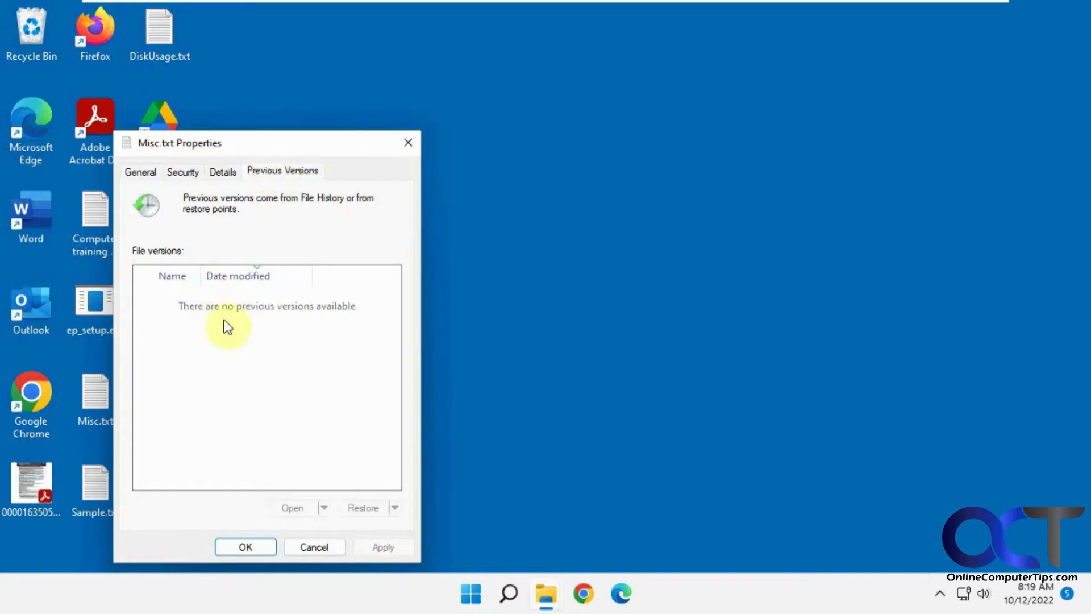
mouse_move(238, 360)
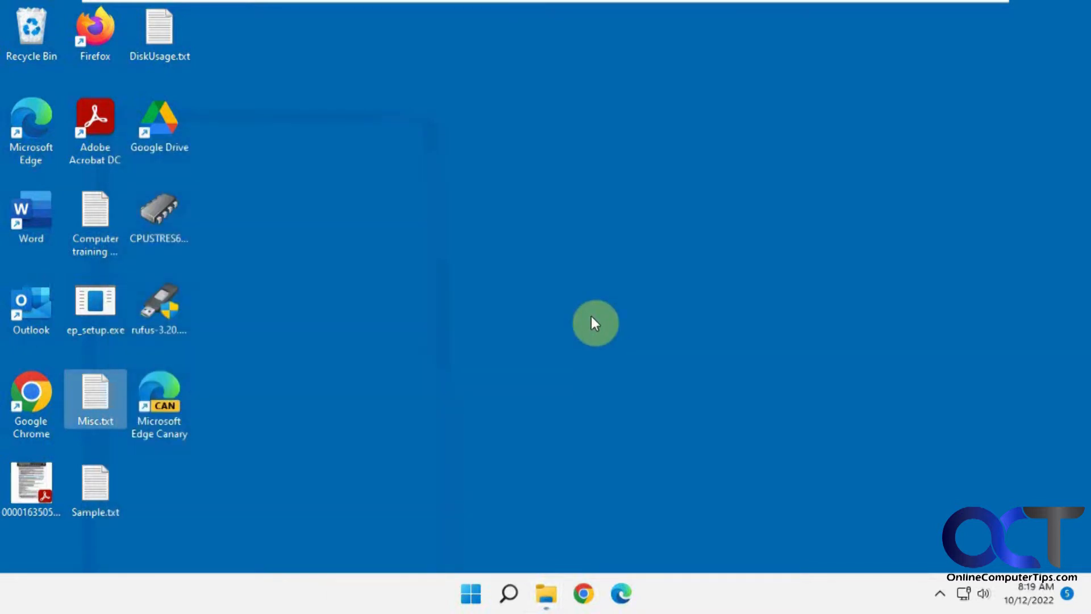
Search the taskbar for 'task' to launch Task Scheduler.
left_click(507, 593)
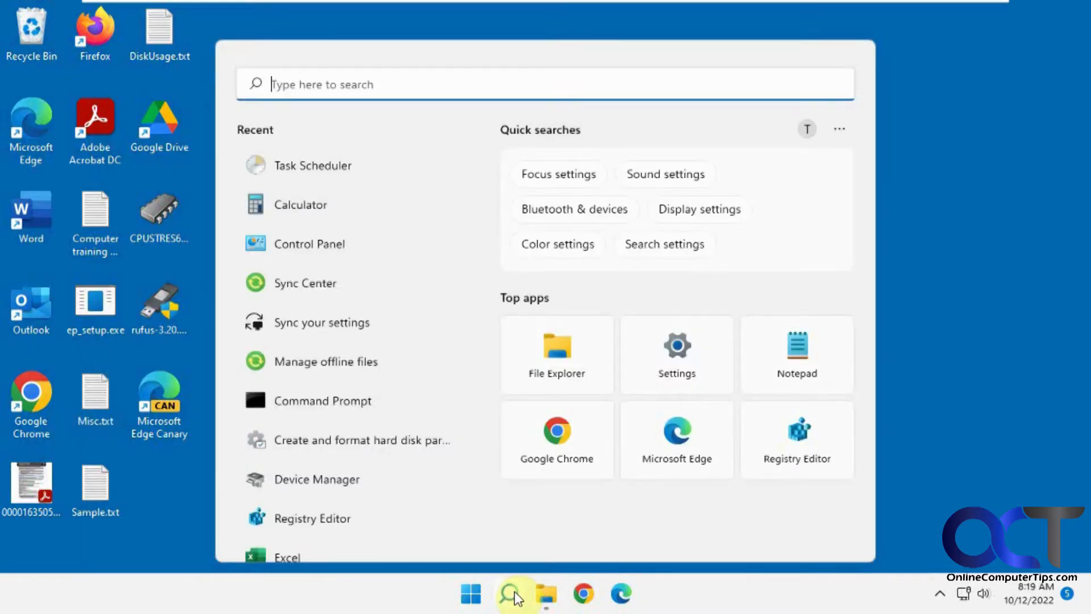
type("t")
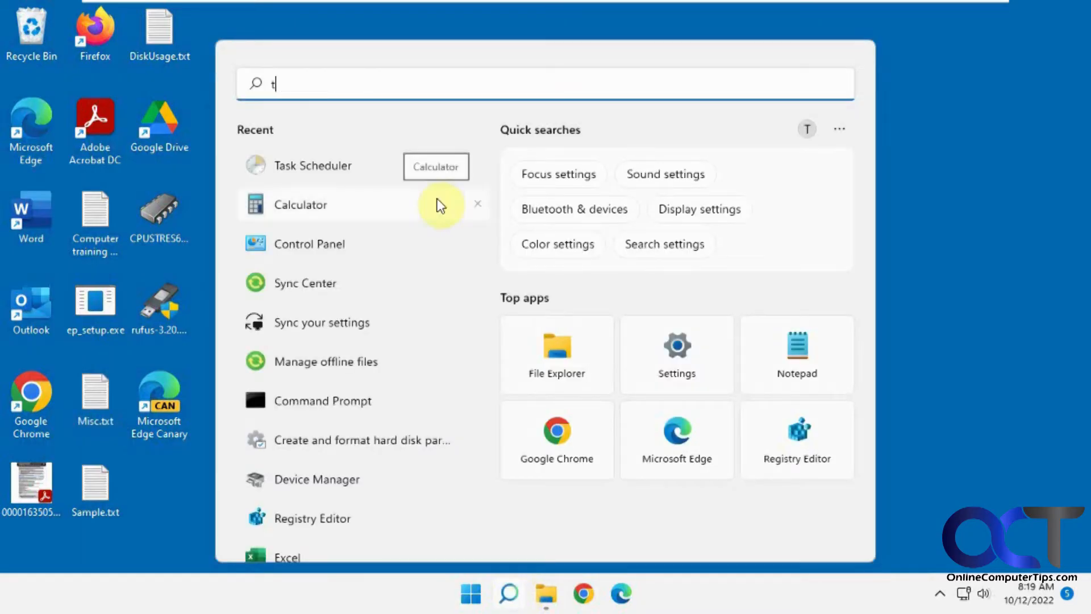
type("ask")
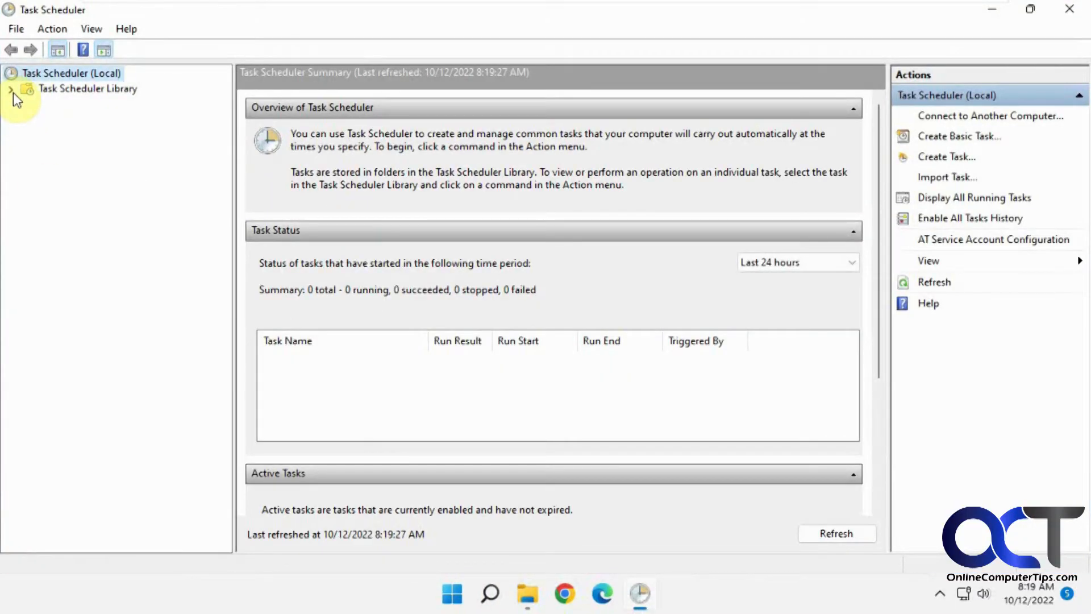
Expand the Task Scheduler Library and show the Shadow Copies folder's daily Shadow Copy Task.
left_click(10, 88)
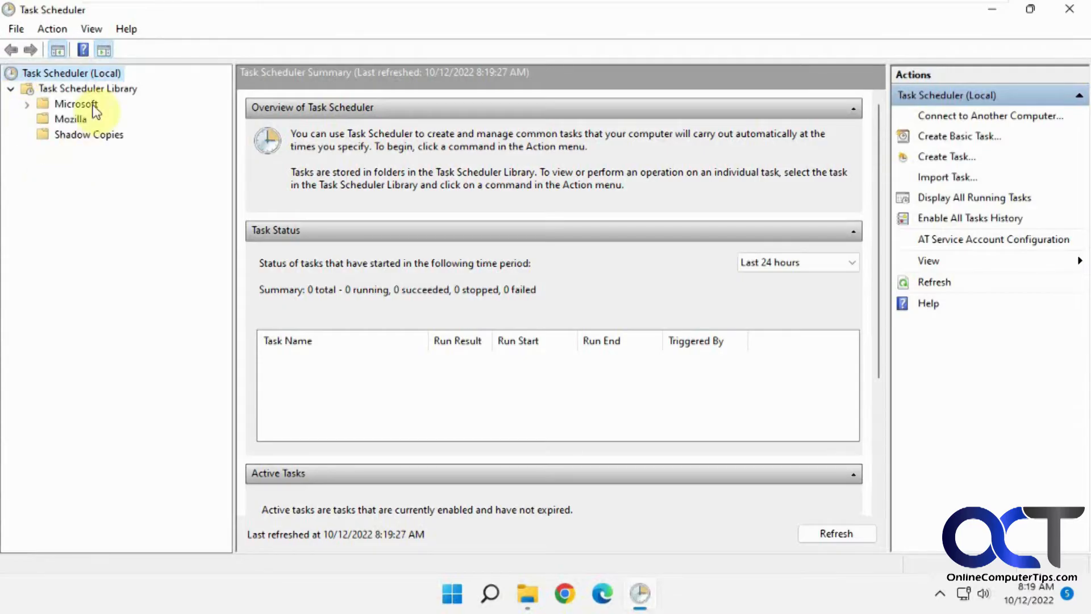
left_click(88, 89)
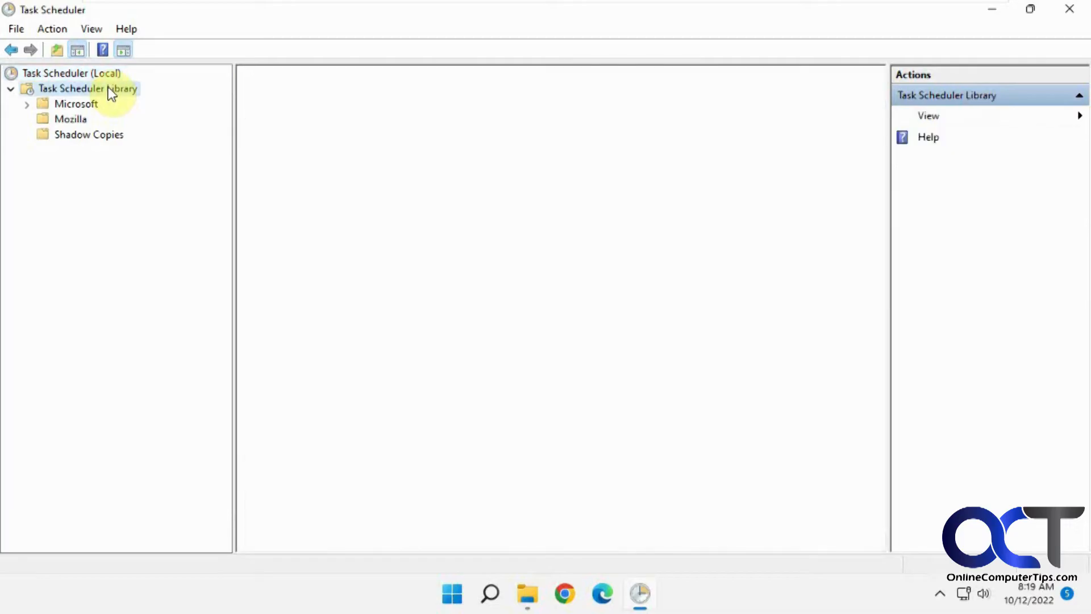
right_click(88, 88)
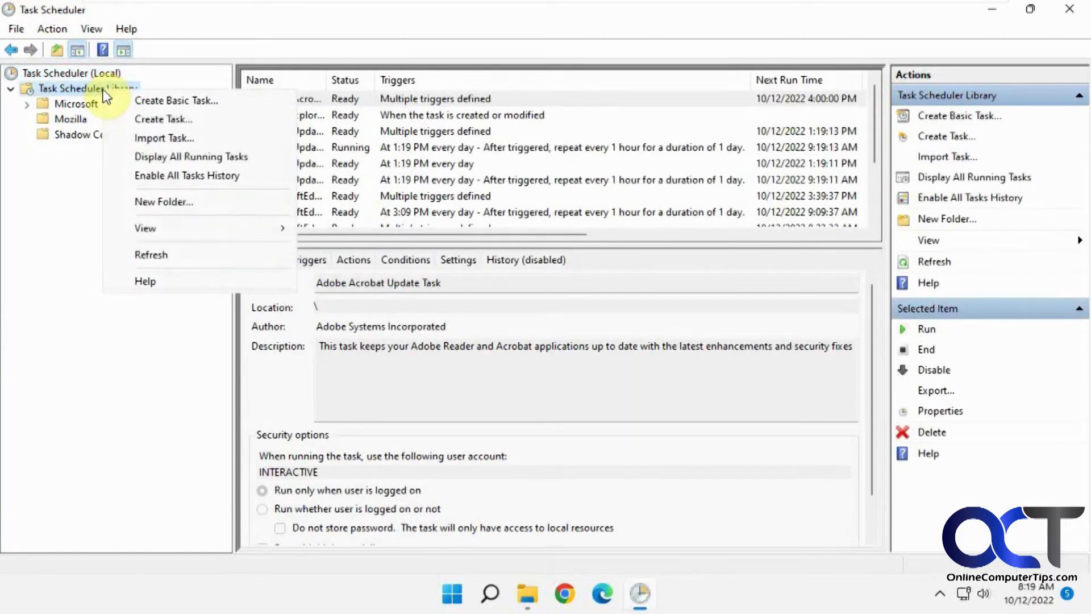
mouse_move(163, 202)
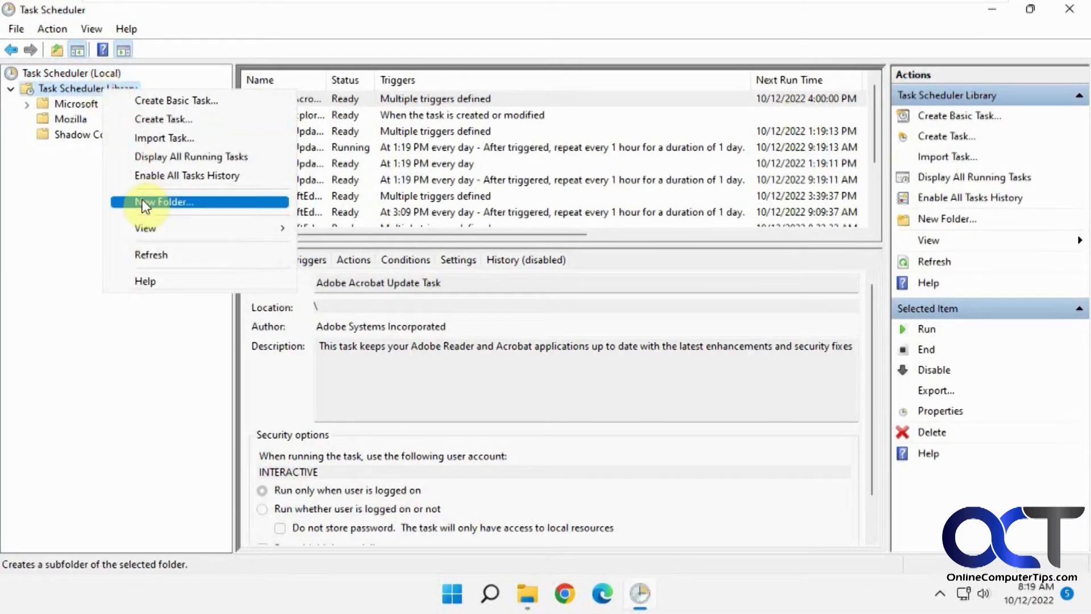
mouse_move(82, 186)
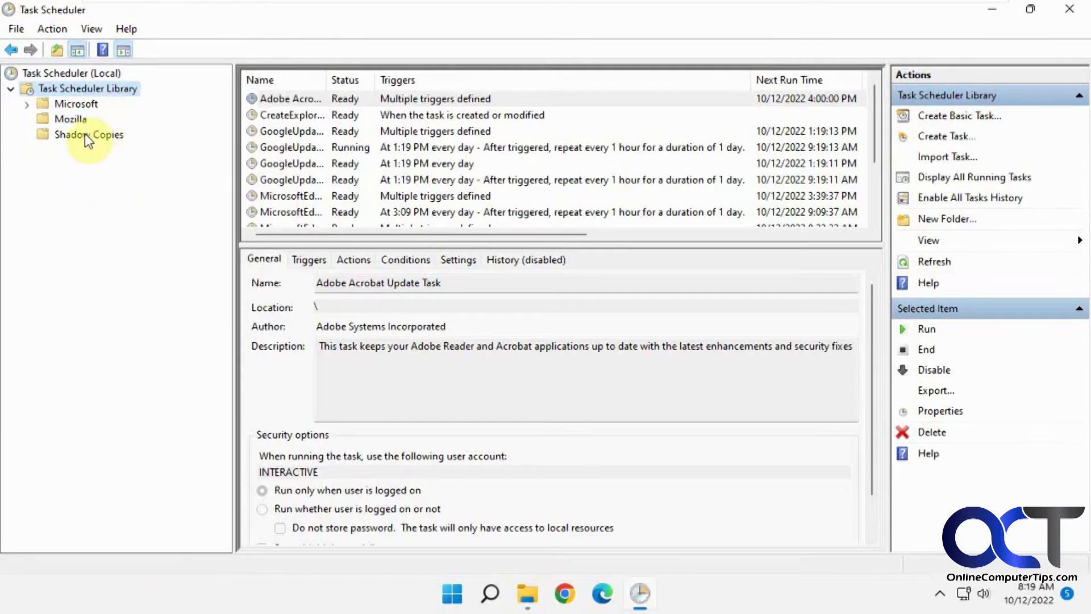
left_click(89, 134)
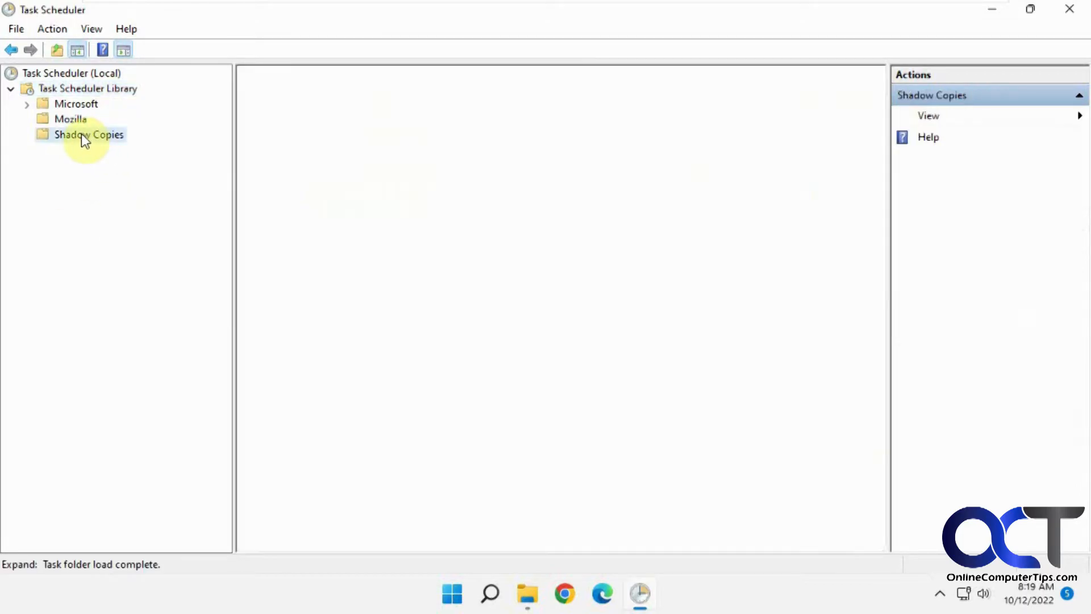
left_click(89, 135)
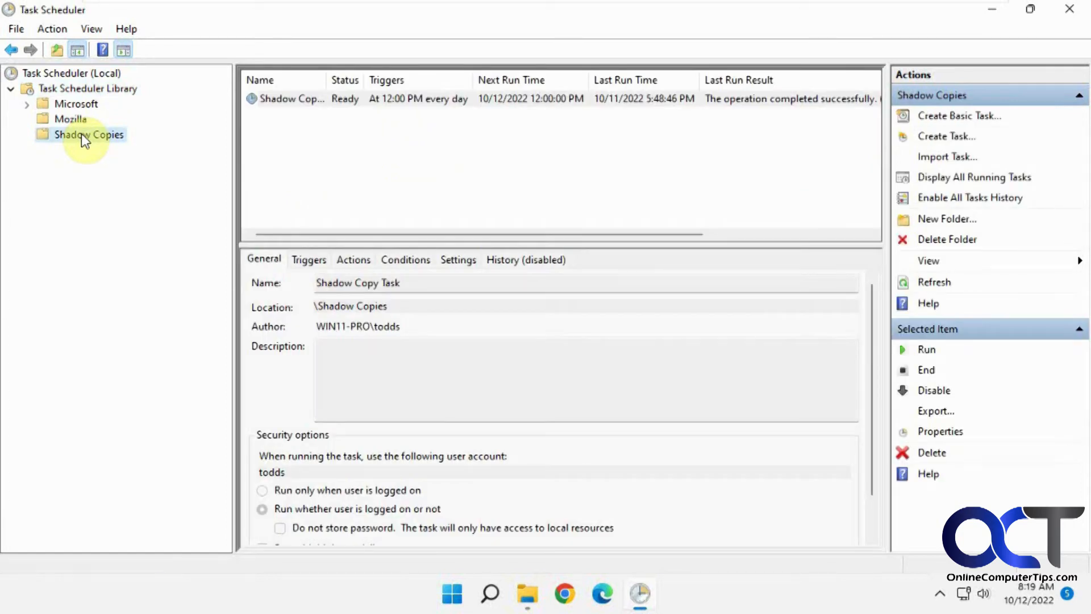
Start a Create Task form in Shadow Copies, cancel it, then bring up the Shadow Copy Task's actions.
right_click(89, 134)
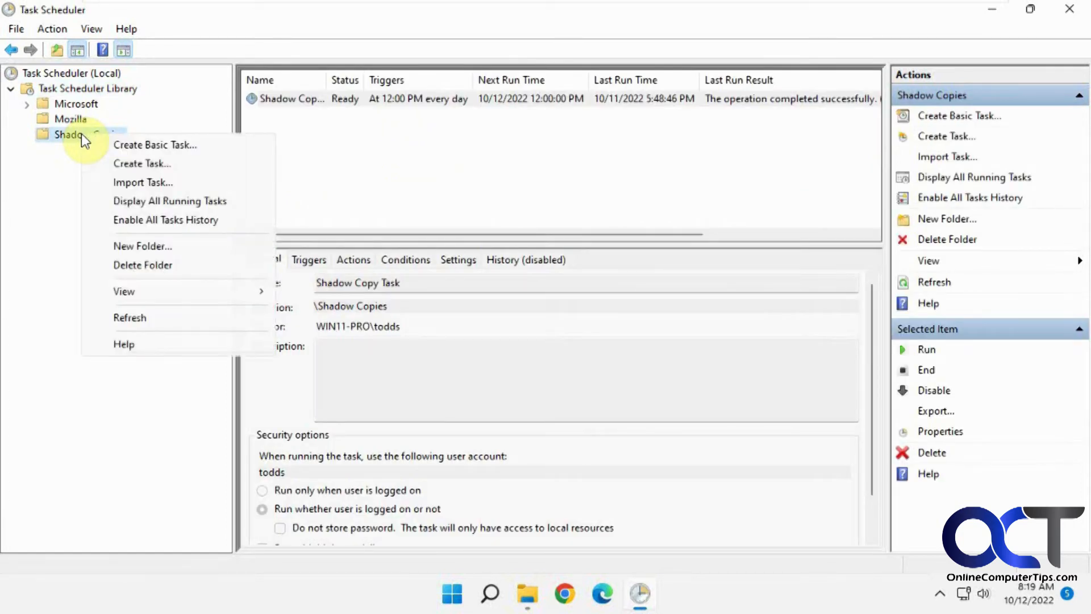
mouse_move(143, 162)
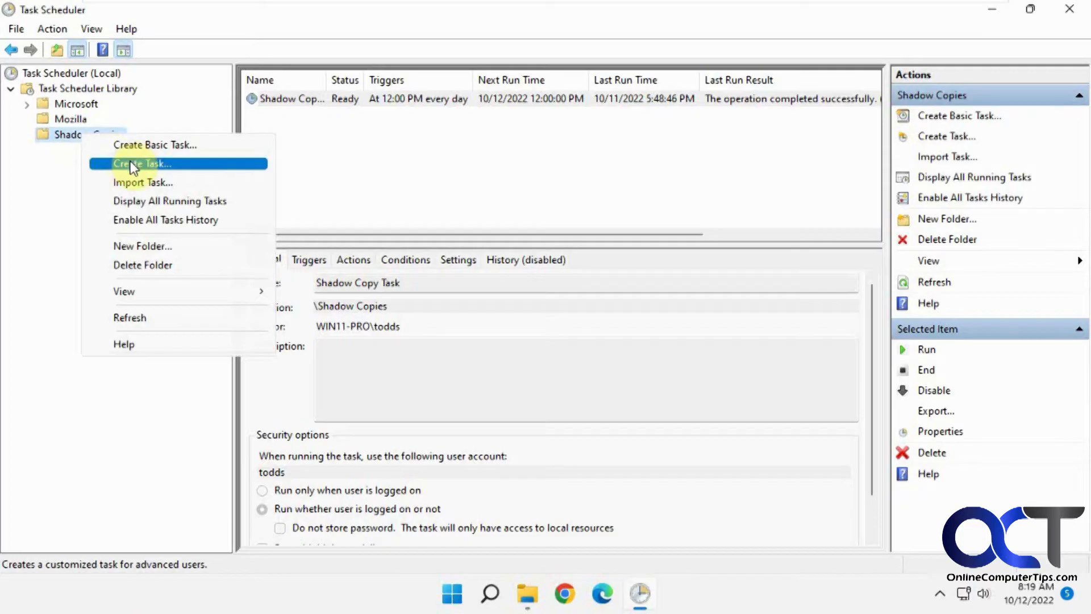
left_click(143, 163)
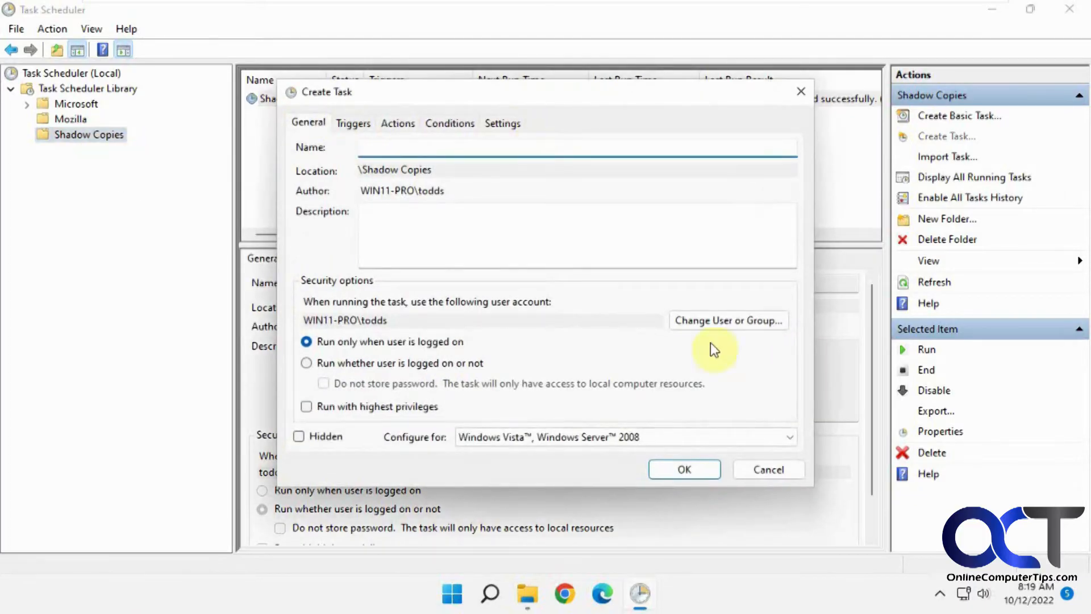
left_click(683, 469)
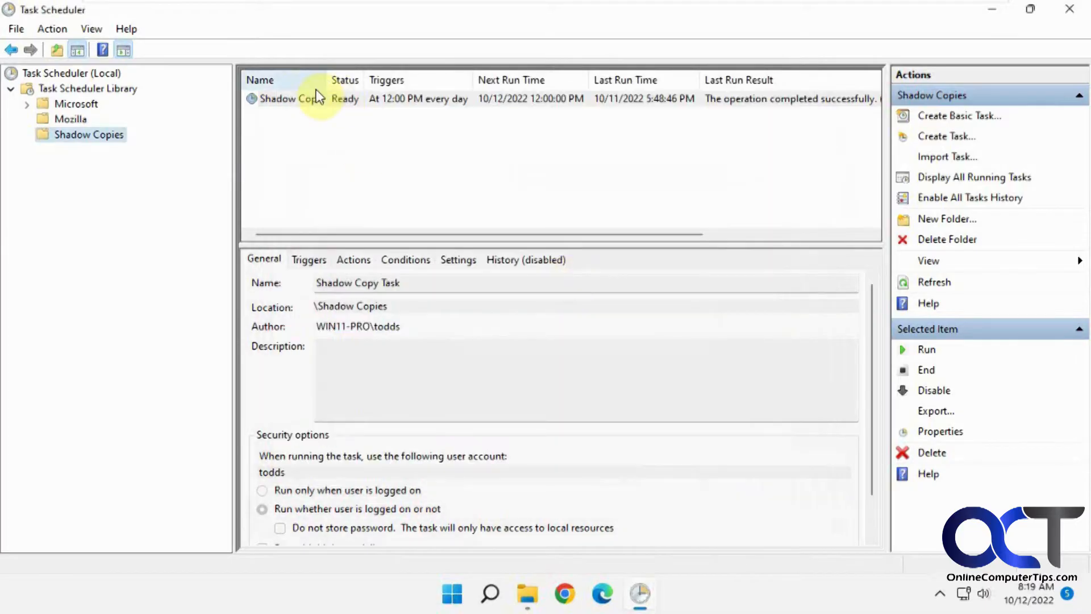
right_click(289, 98)
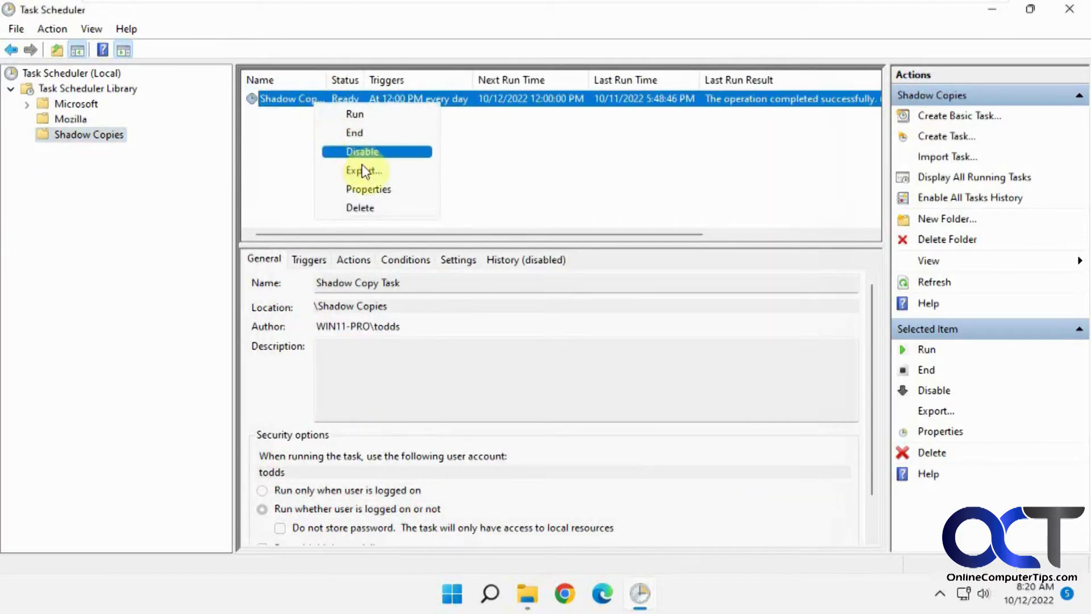
mouse_move(368, 189)
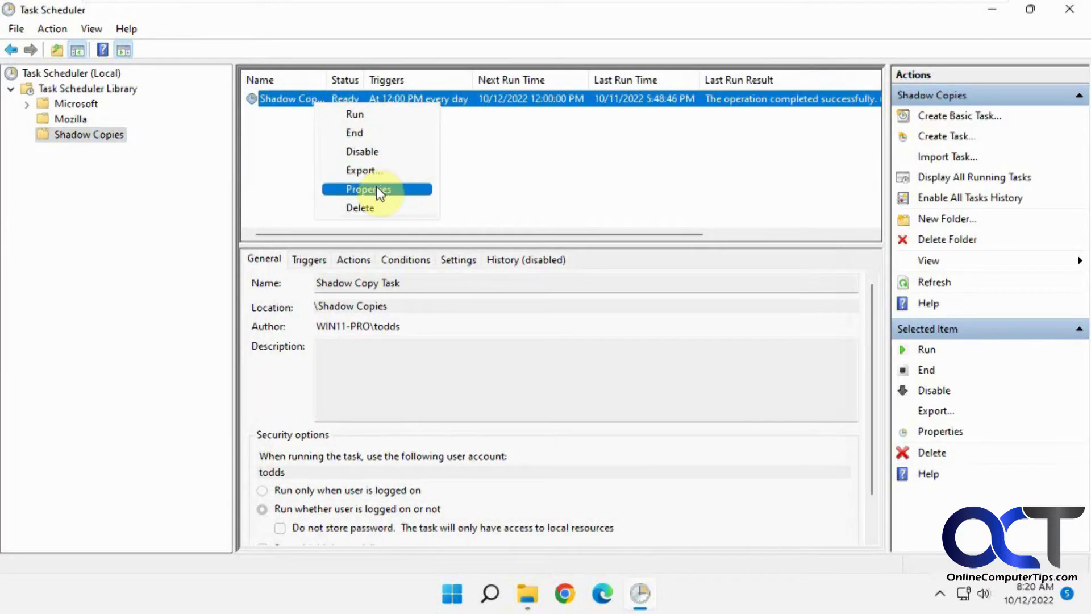
View the Shadow Copy Task's General settings, set to run whether the user is logged on or not.
left_click(368, 189)
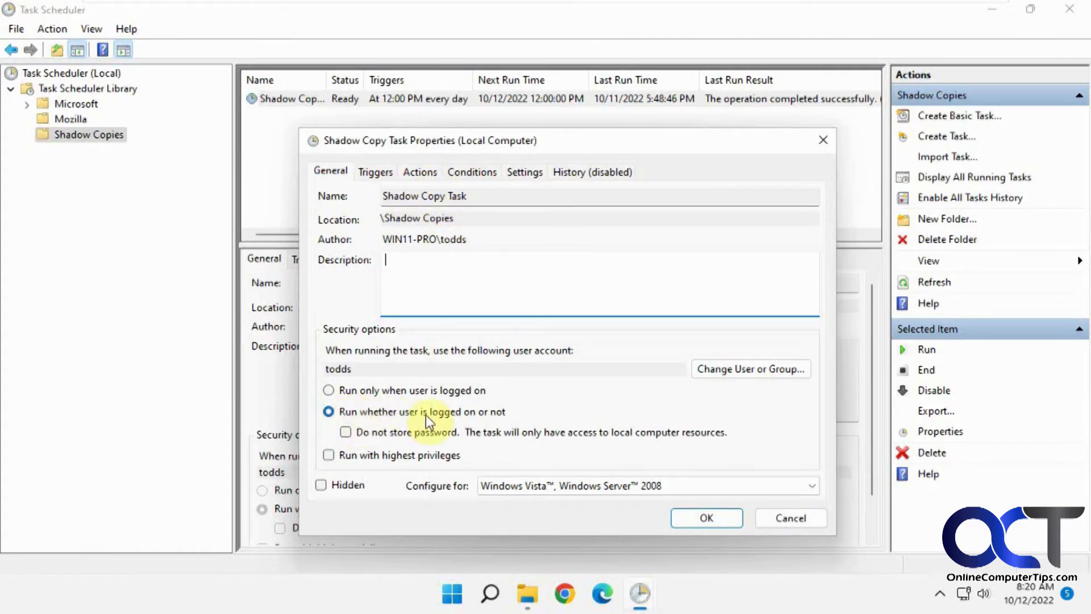
mouse_move(548, 413)
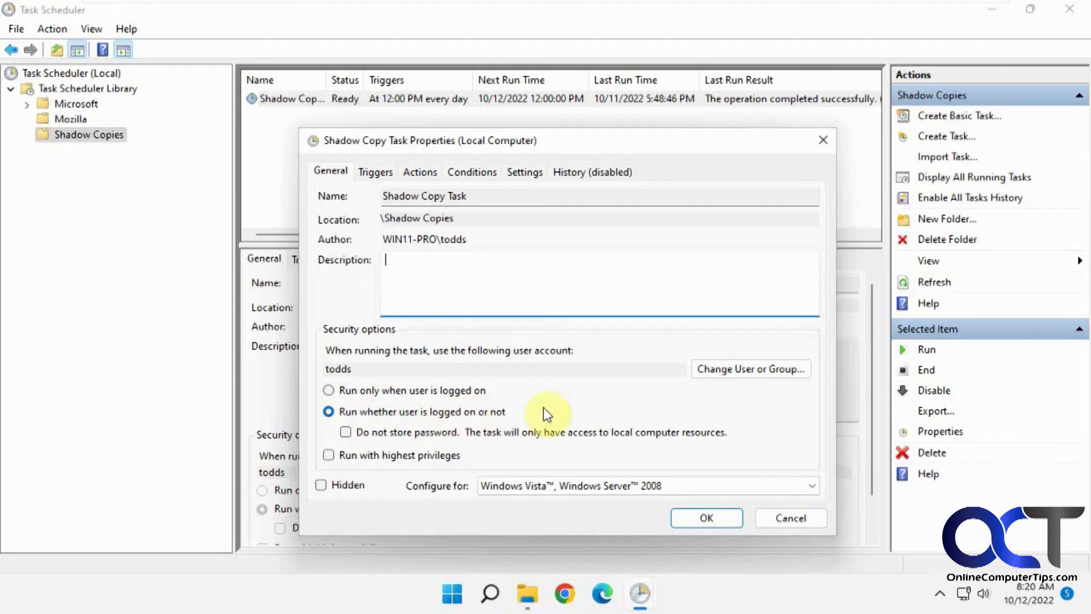
mouse_move(455, 383)
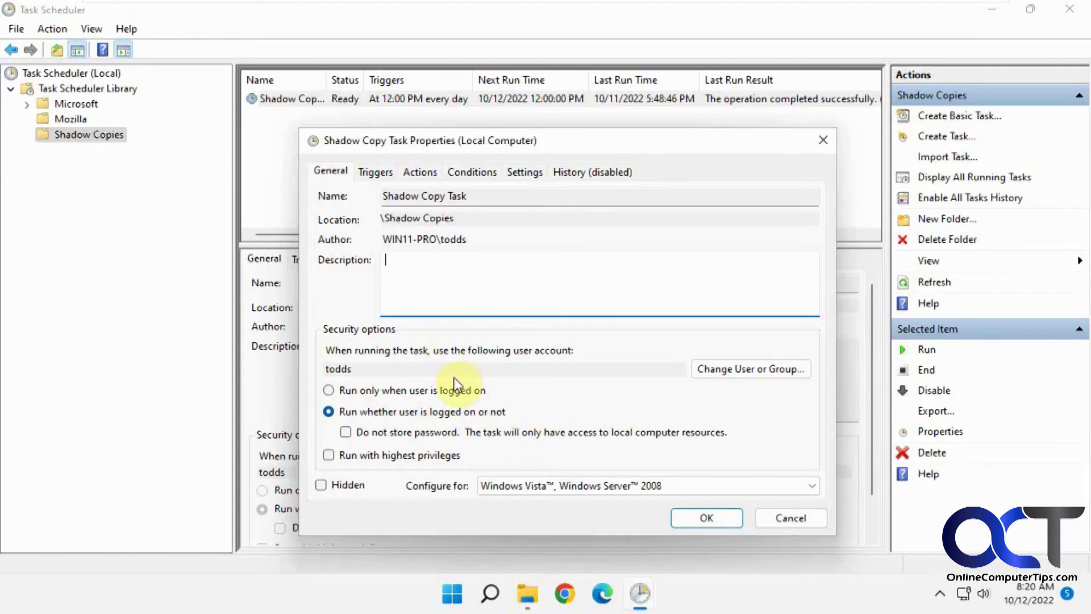
mouse_move(686, 374)
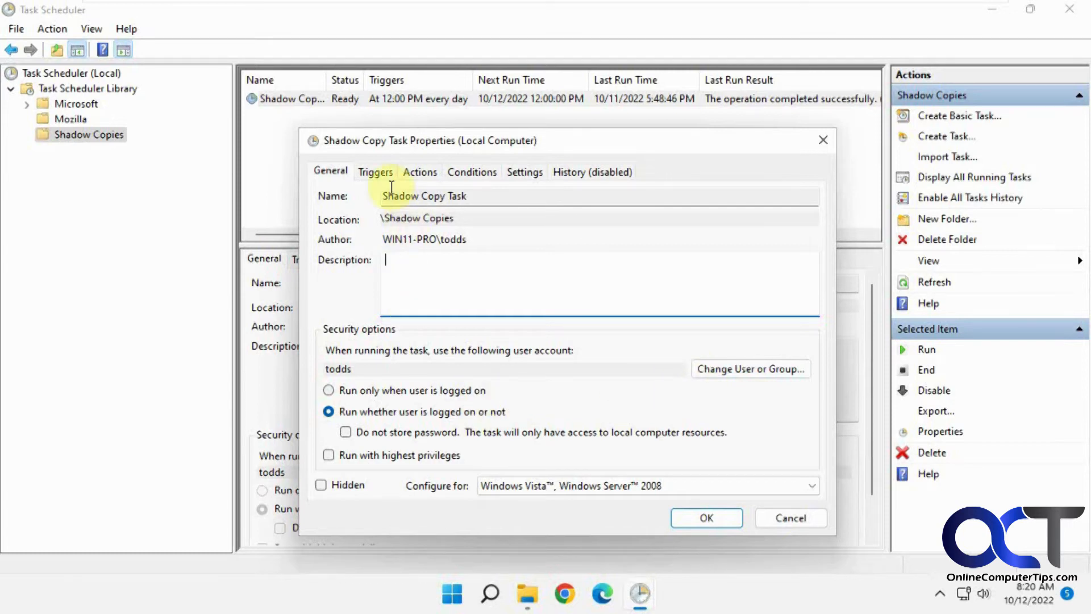
Inspect the Daily trigger starting 10/11/2022 12:00 PM, recurring every 1 day.
left_click(375, 172)
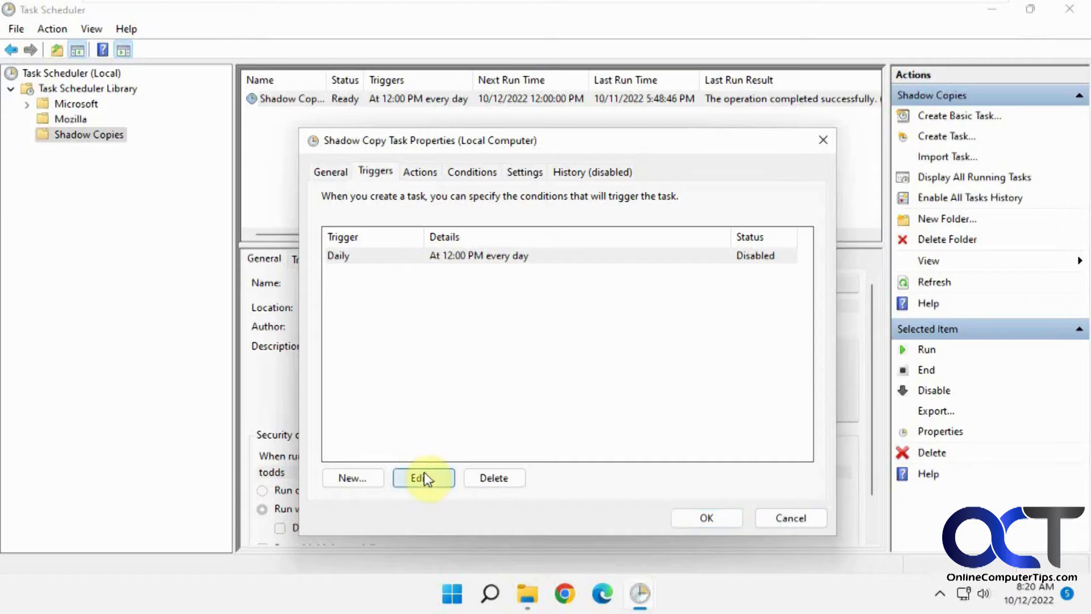
left_click(423, 478)
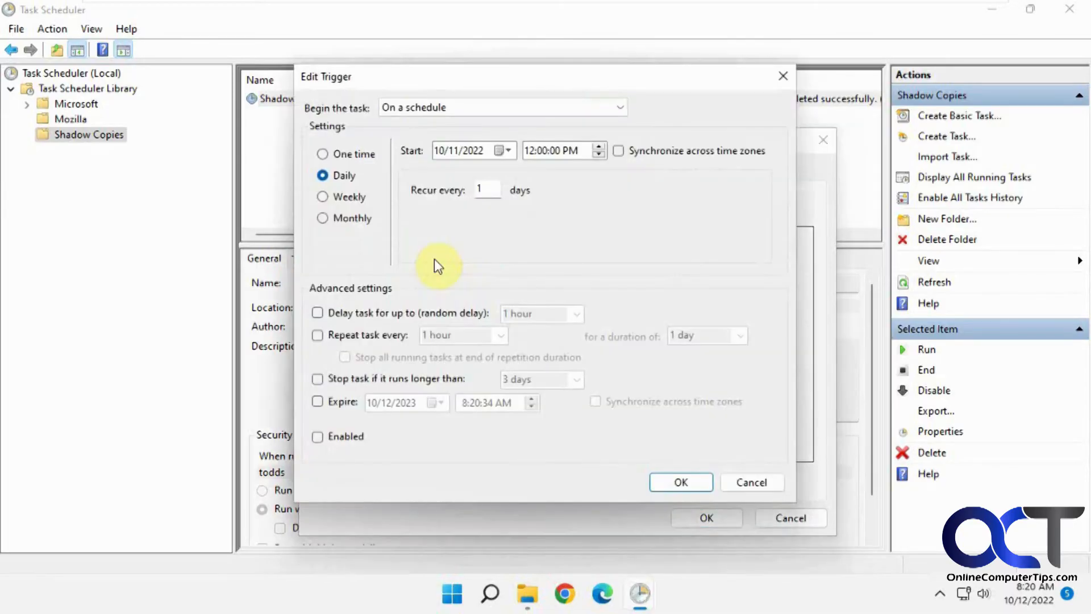
mouse_move(406, 176)
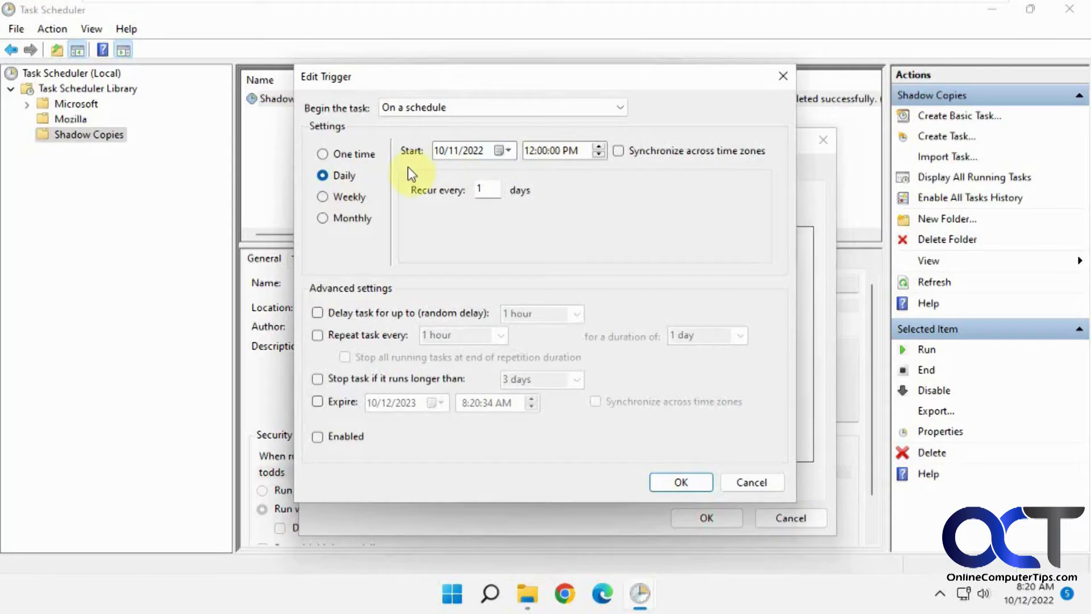
mouse_move(498, 172)
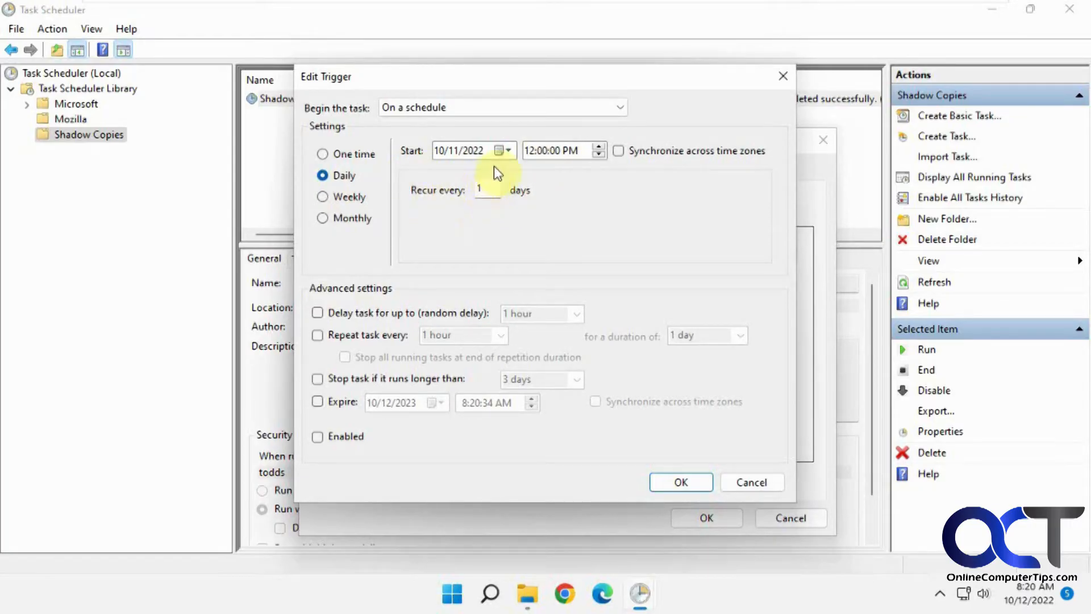
mouse_move(385, 337)
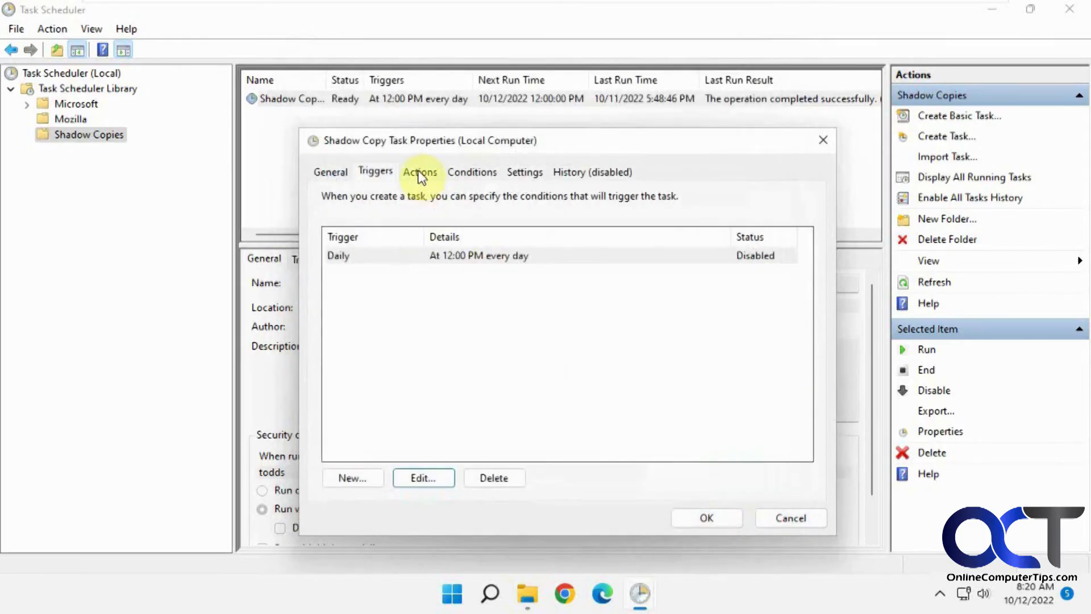
Check the action's arguments 'shadowcopy call create Volume=C:\' and leave the action unchanged.
left_click(420, 172)
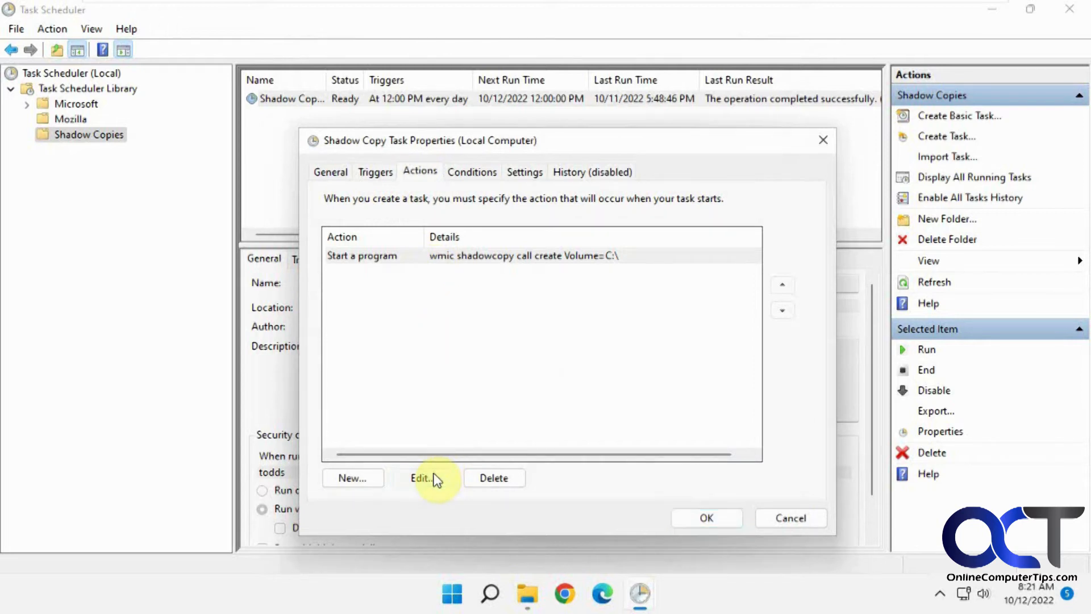
left_click(420, 478)
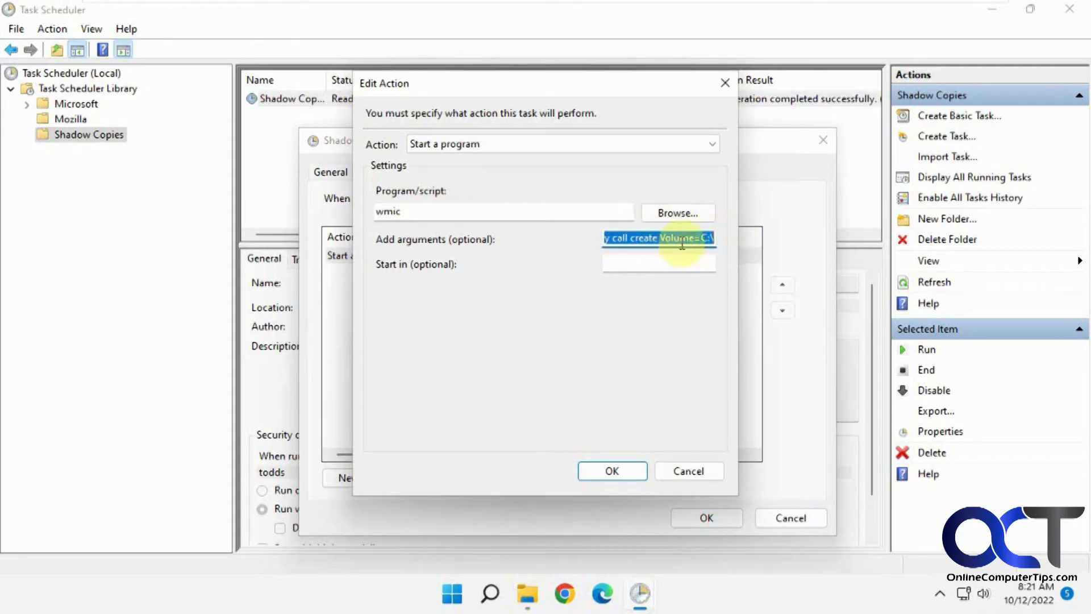
mouse_move(705, 253)
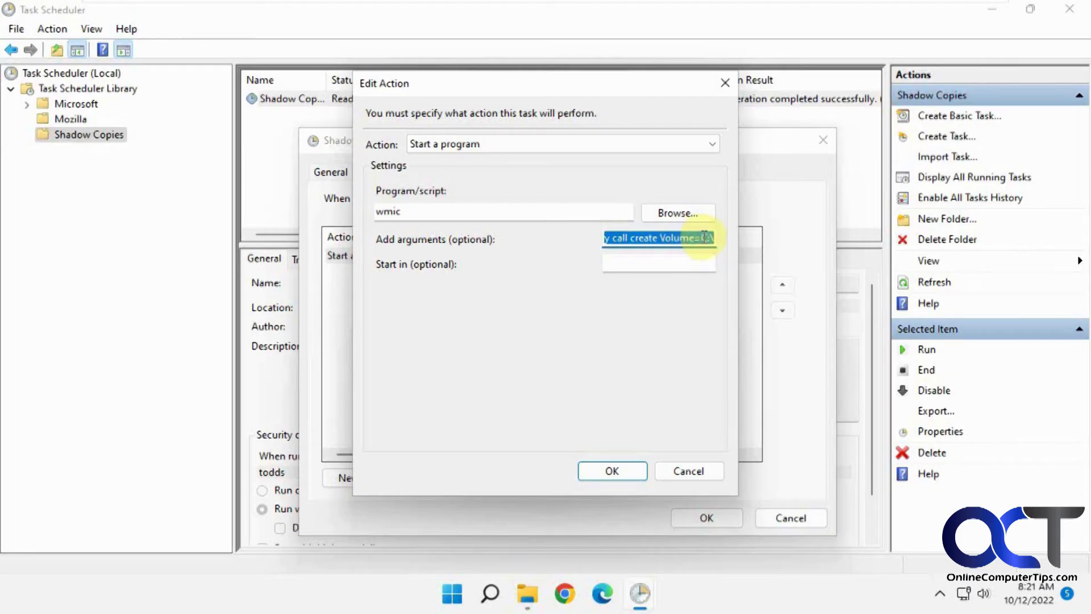
left_click(658, 238)
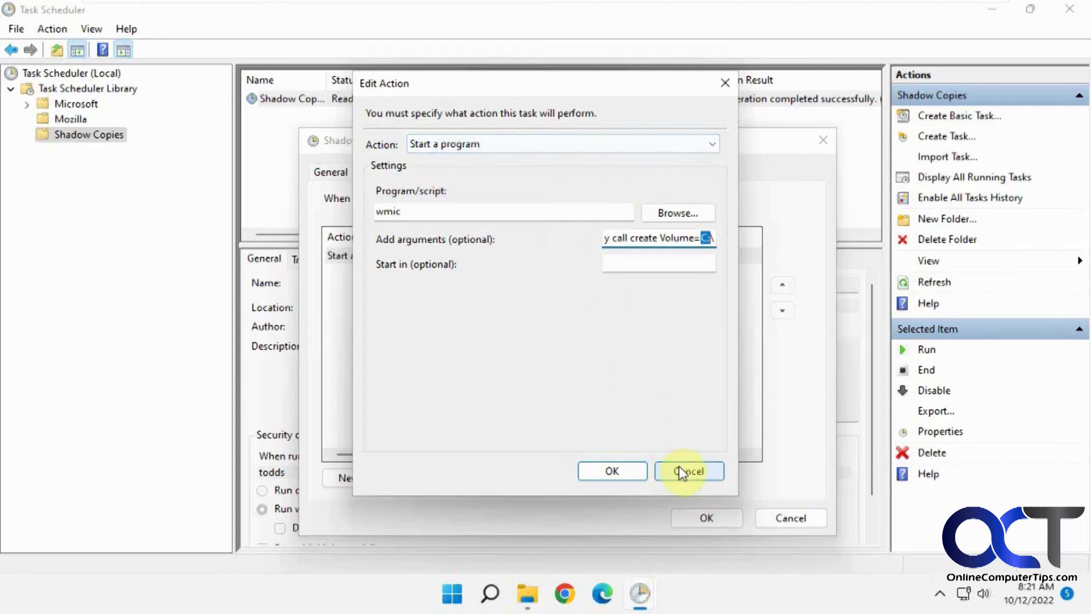
left_click(690, 470)
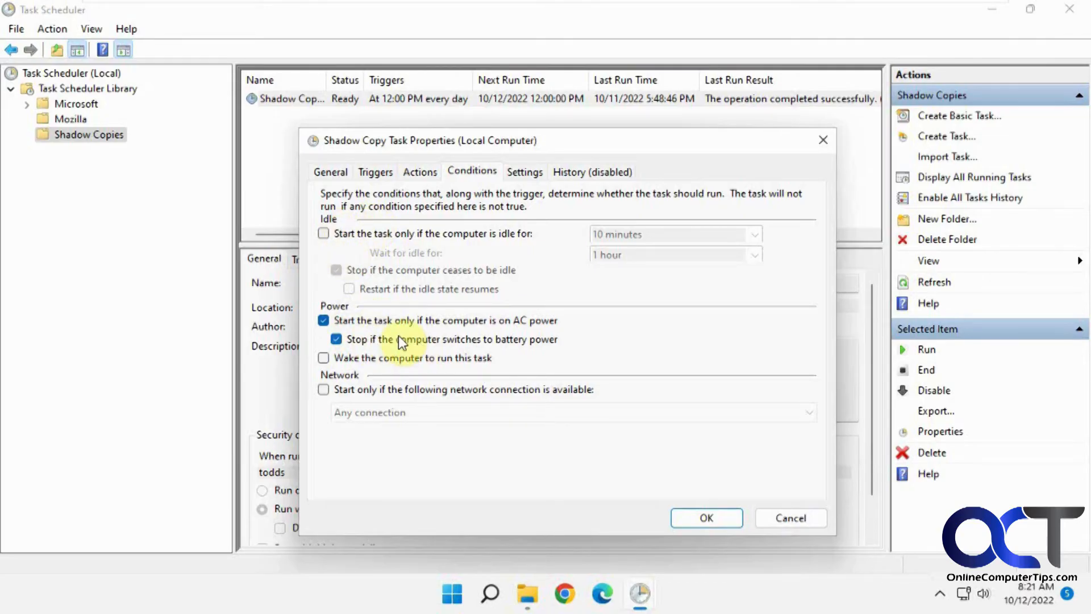
Review the task's restart settings and close its properties without saving.
left_click(525, 172)
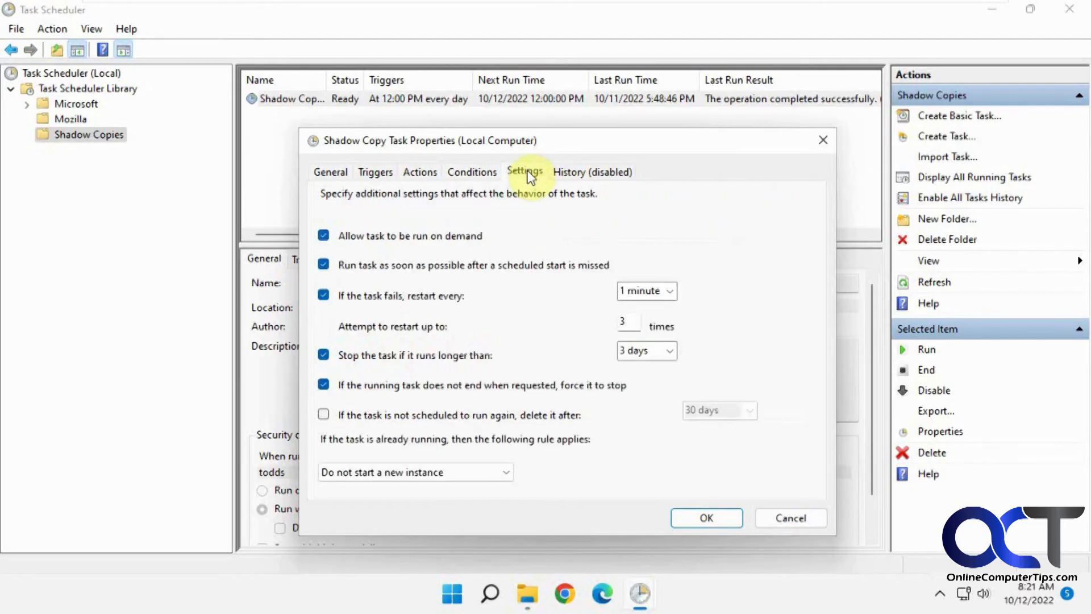
mouse_move(404, 244)
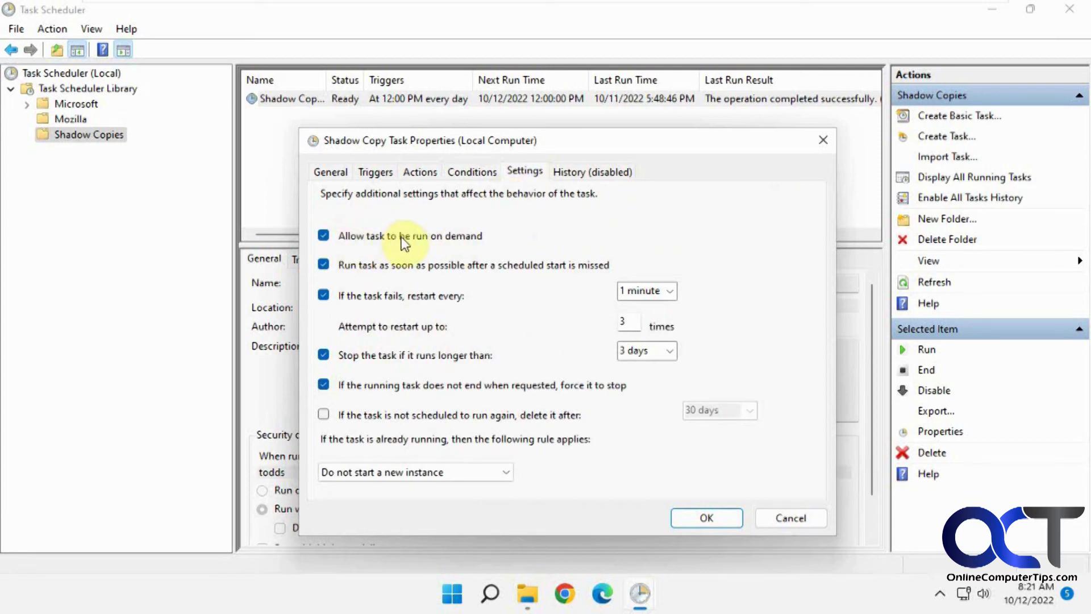
mouse_move(399, 275)
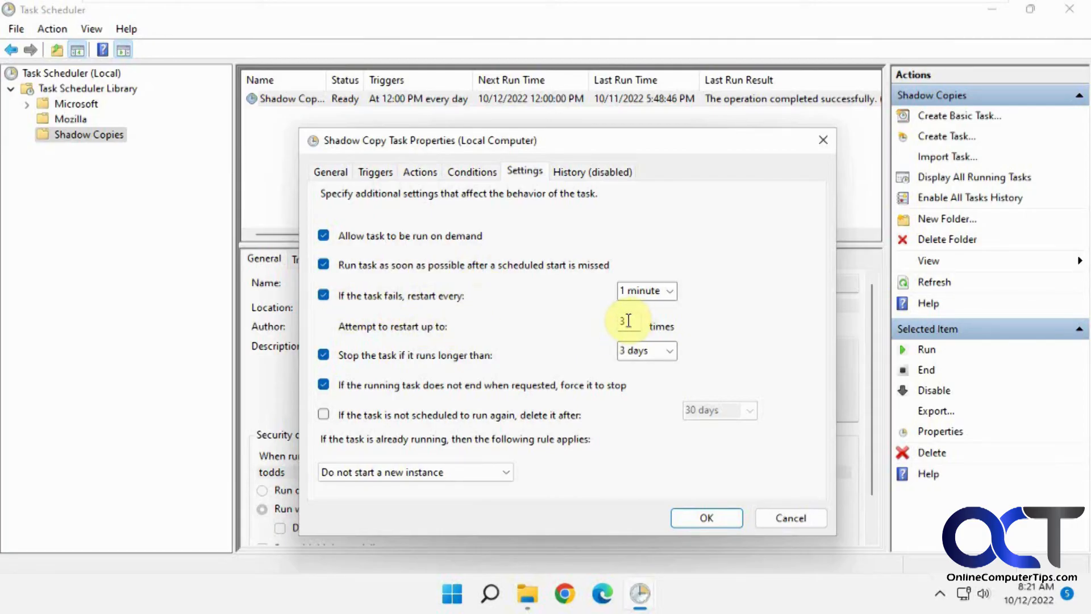
mouse_move(439, 371)
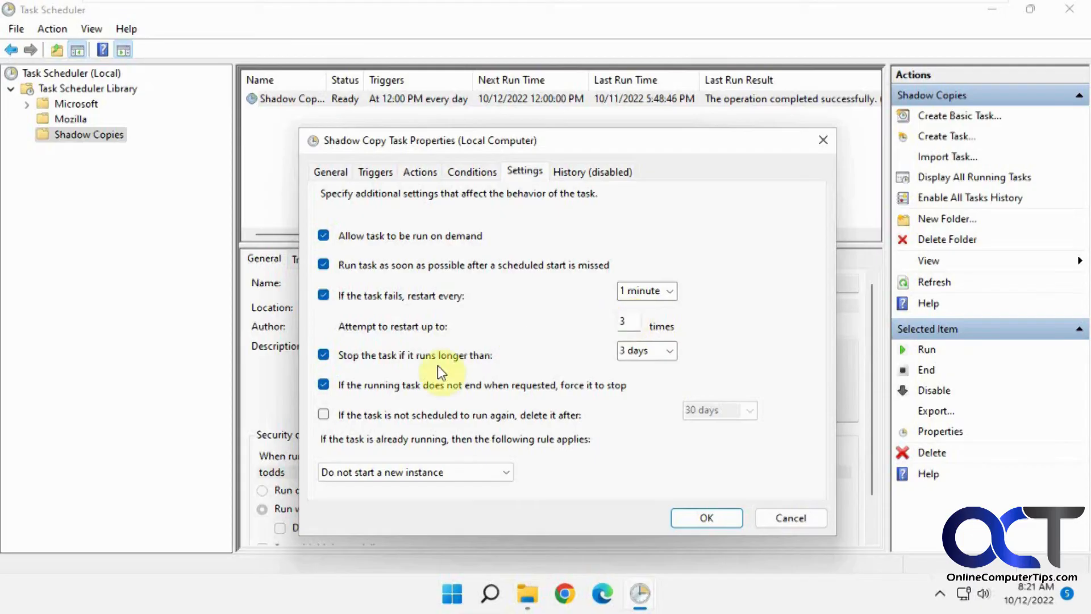
mouse_move(460, 362)
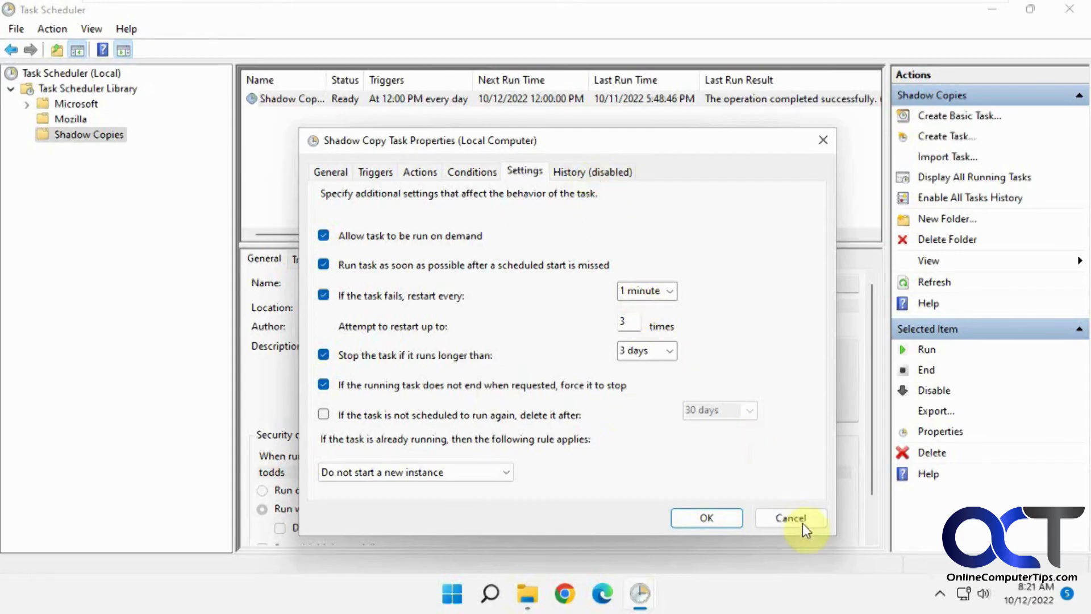
left_click(790, 519)
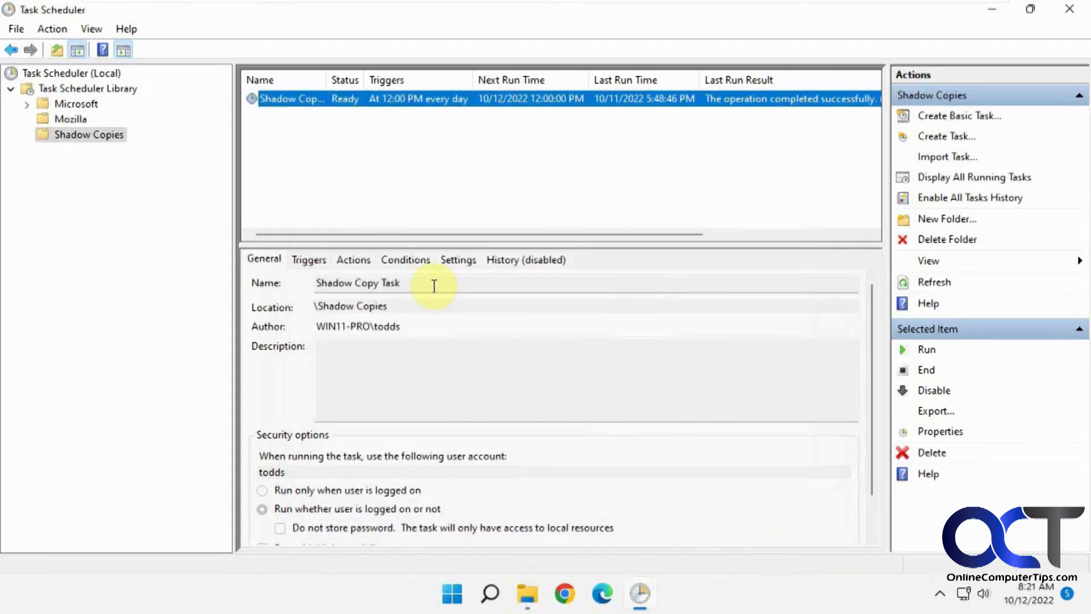
mouse_move(403, 127)
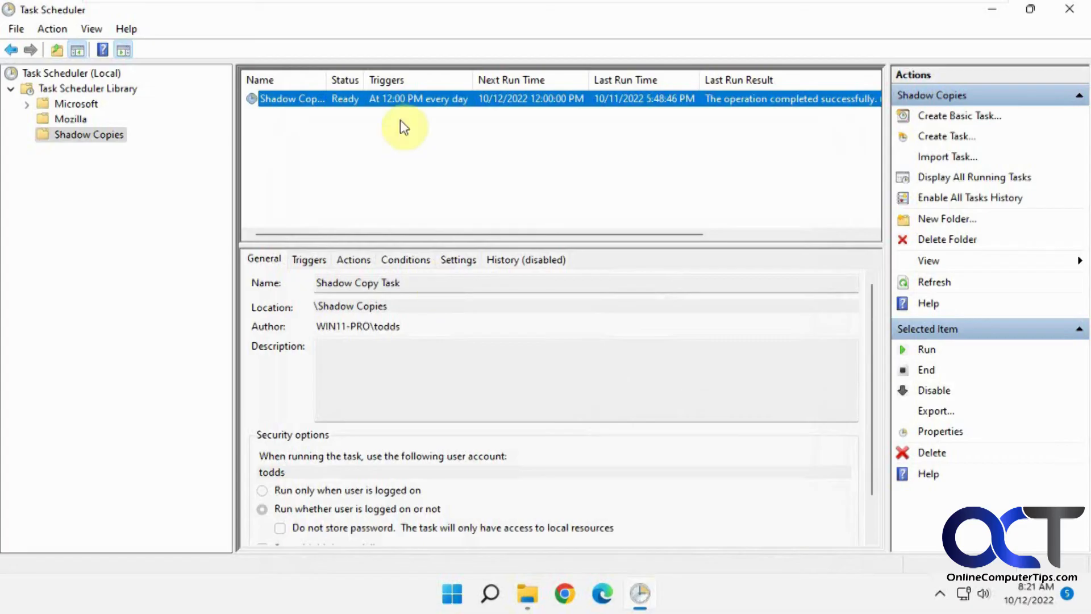
mouse_move(400, 108)
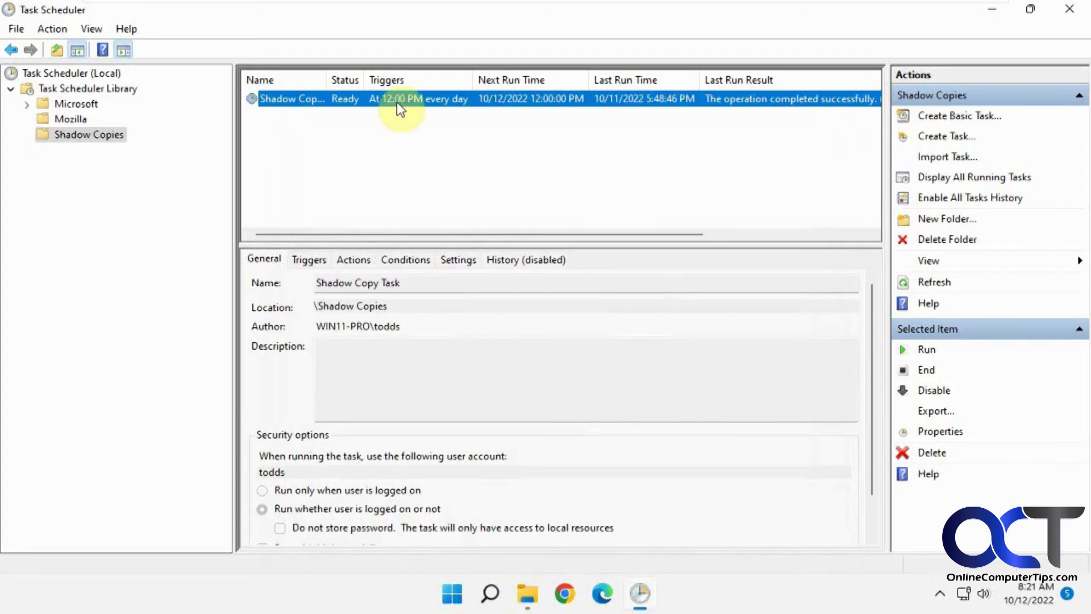
Leave the Shadow Copy Task list and switch to Brochure.docx's properties in File Explorer.
right_click(400, 99)
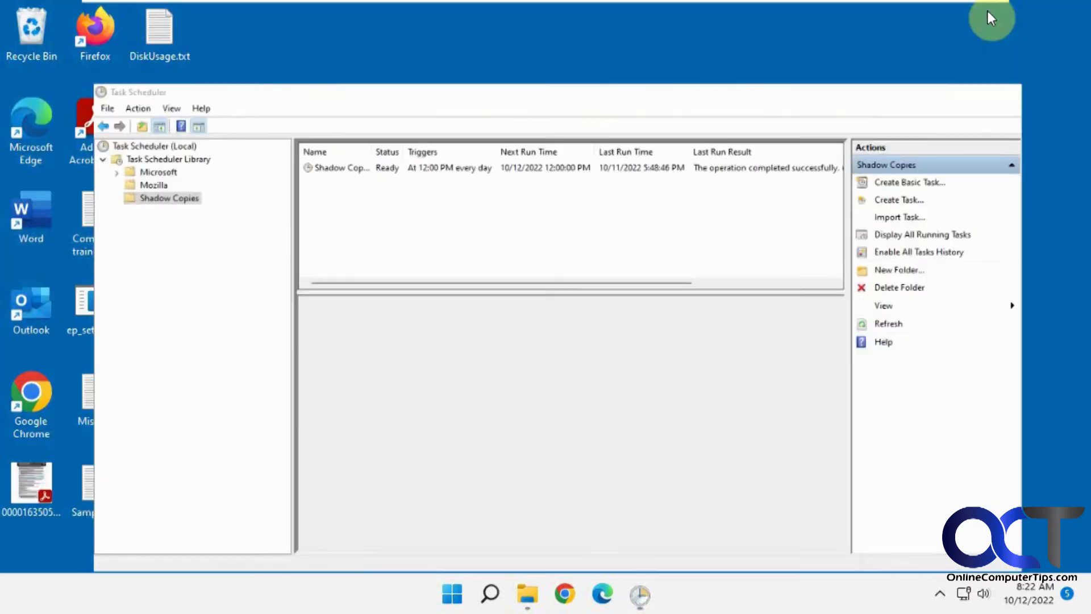
left_click(526, 595)
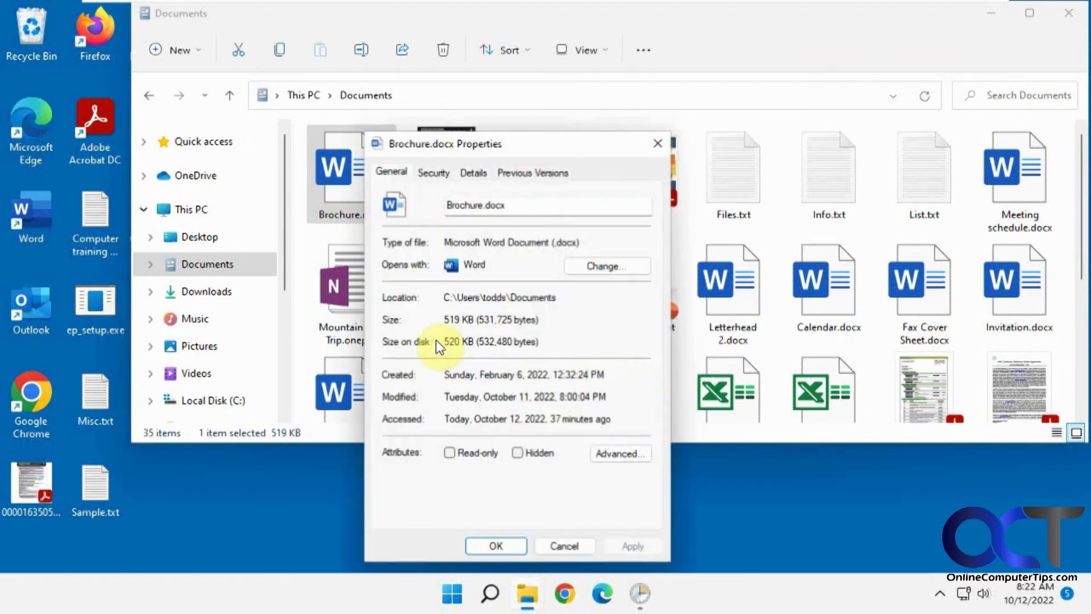
View Brochure.docx's two previous versions, back out of restoring the August 9 one, and close.
left_click(532, 172)
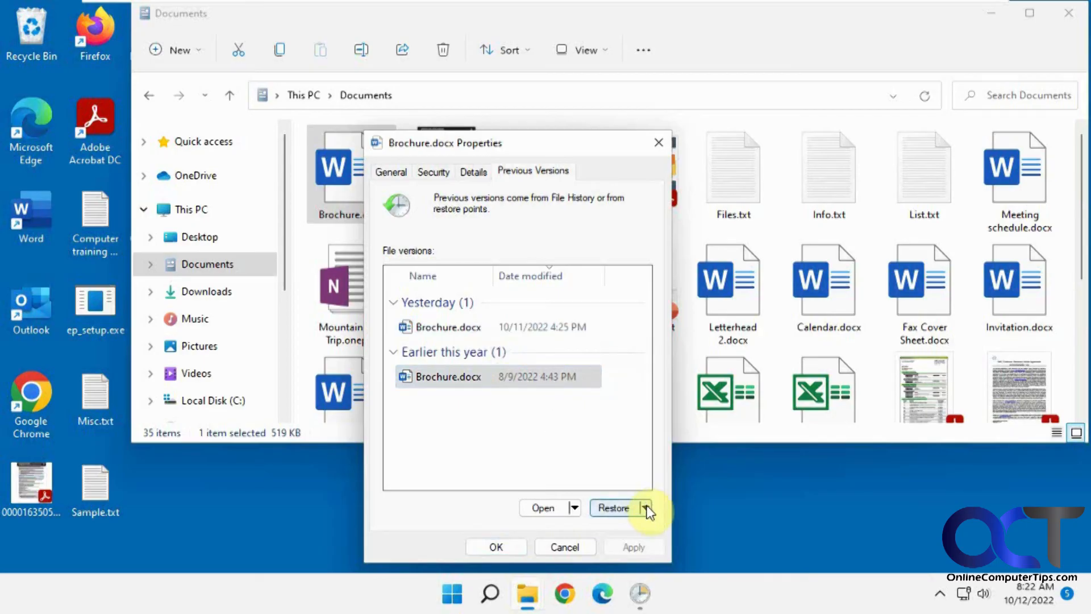
left_click(613, 507)
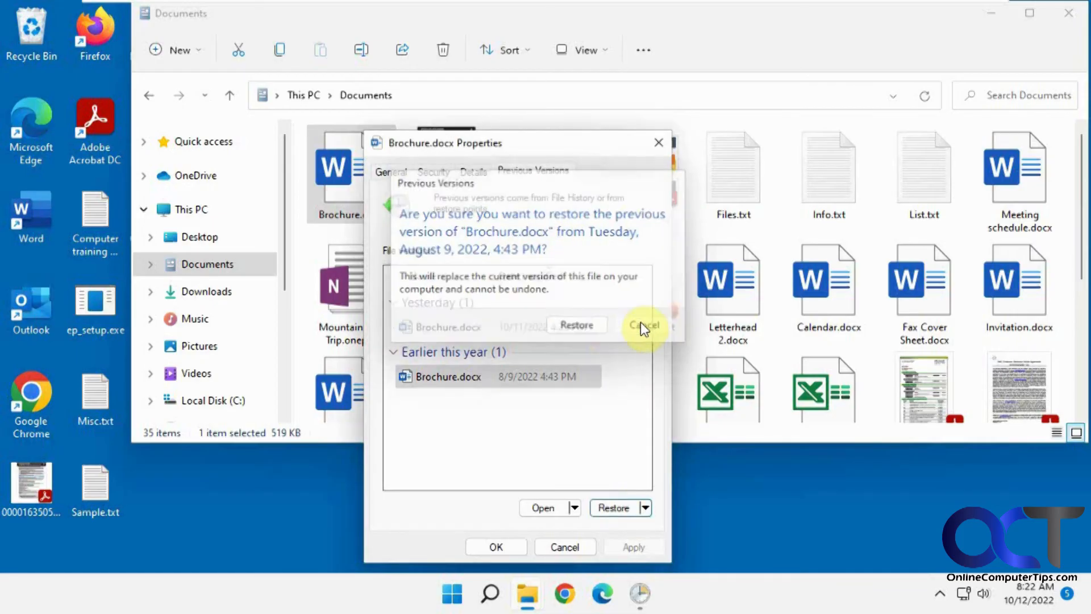
left_click(643, 325)
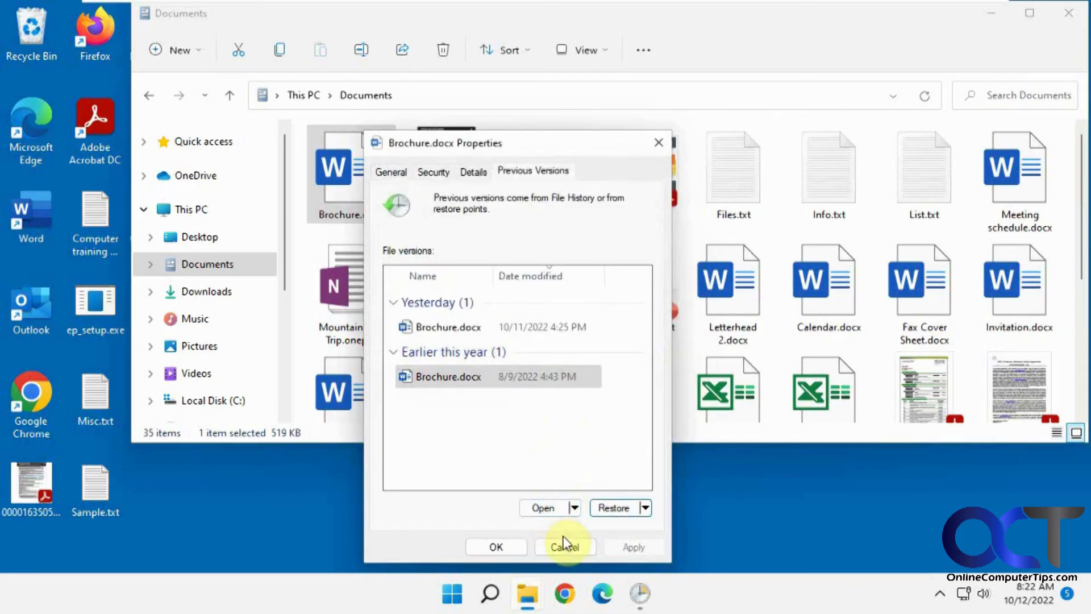
left_click(639, 594)
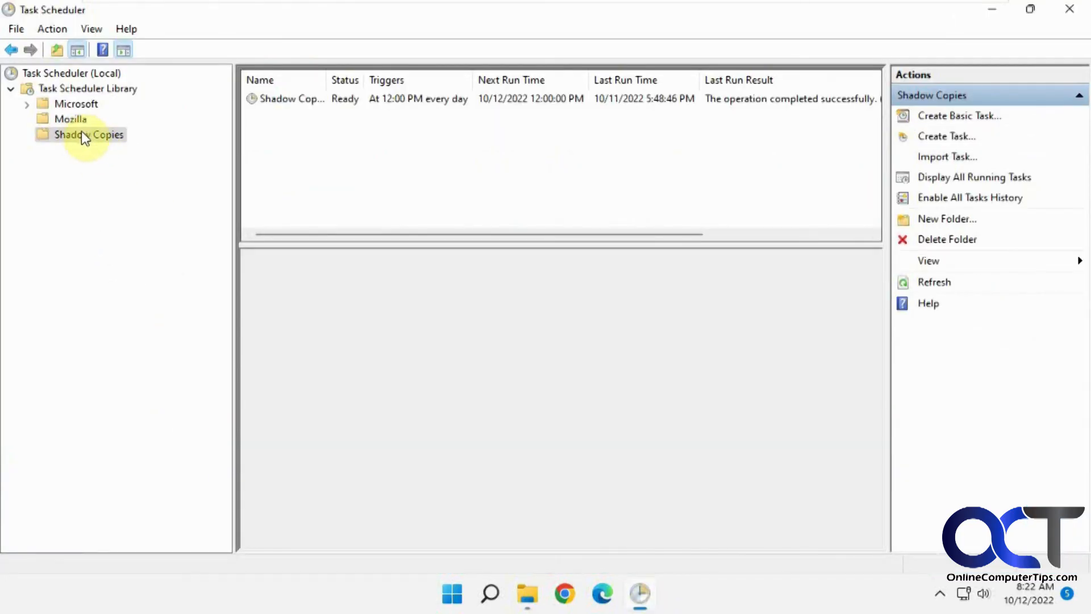
Reopen the Shadow Copy Task's properties under the Shadow Copies folder and show its wmic shadowcopy create Volume=C:\ action.
right_click(88, 135)
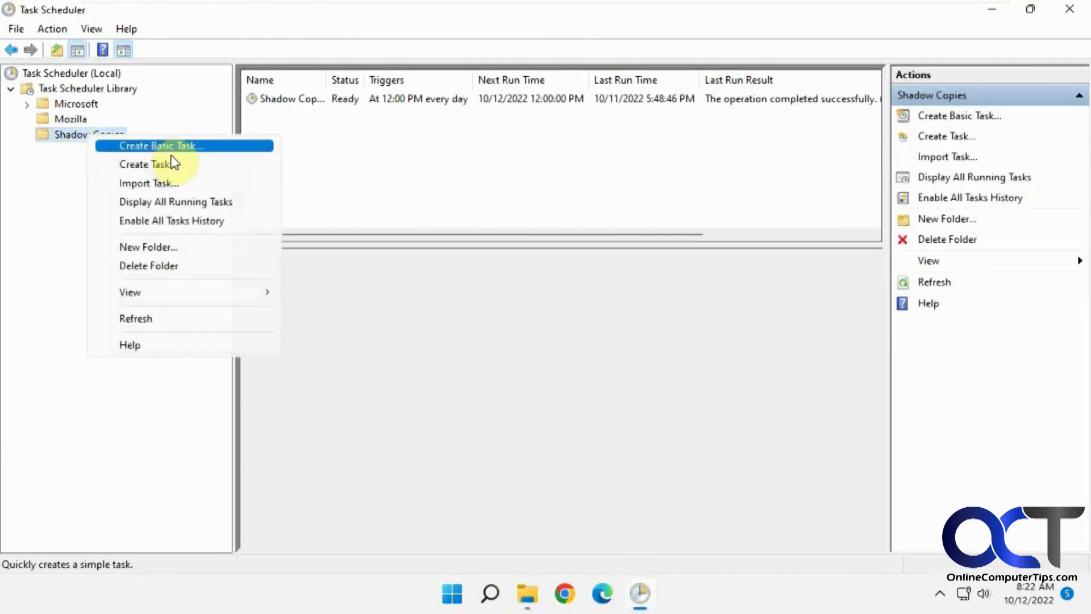
mouse_move(167, 163)
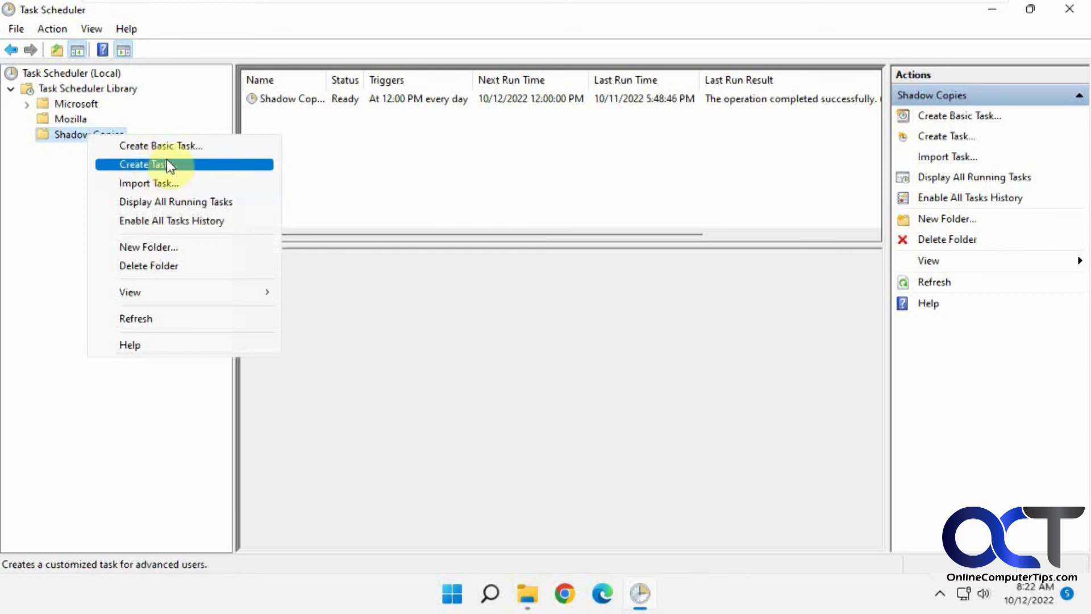
double_click(288, 98)
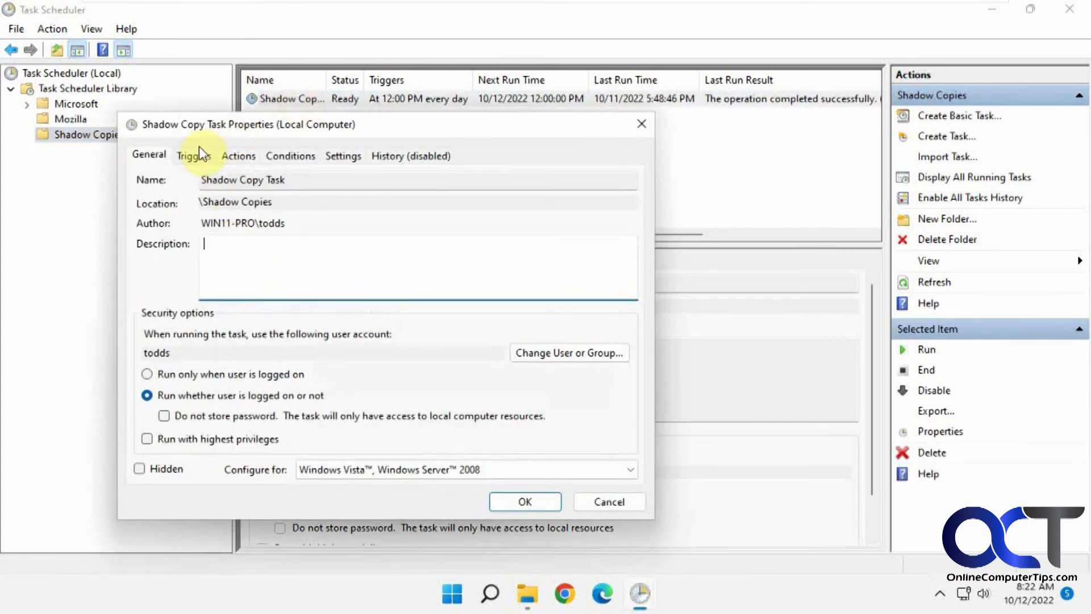
left_click(238, 155)
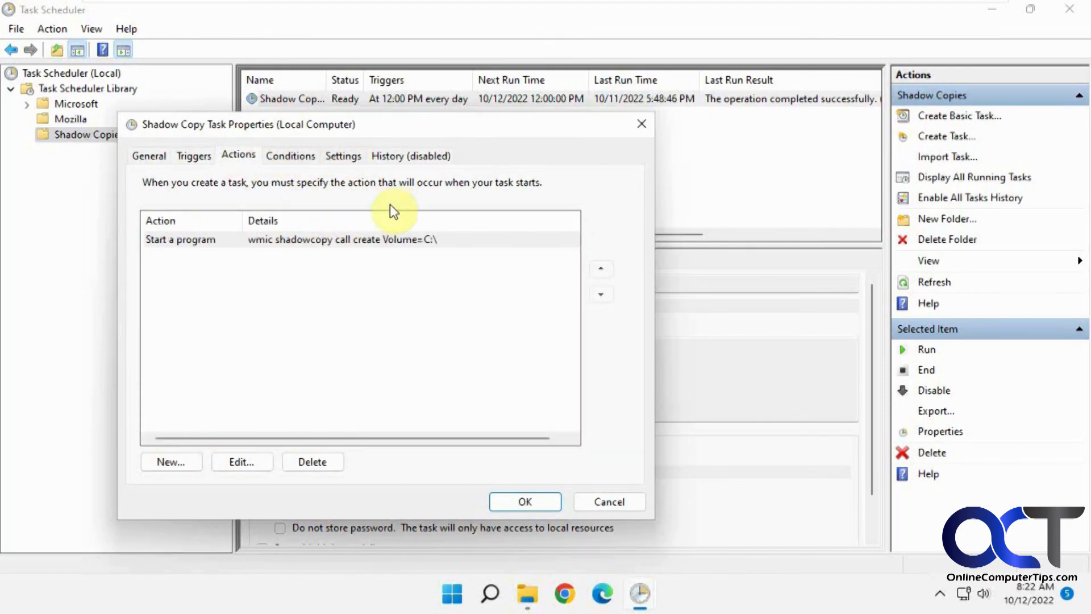
mouse_move(620, 442)
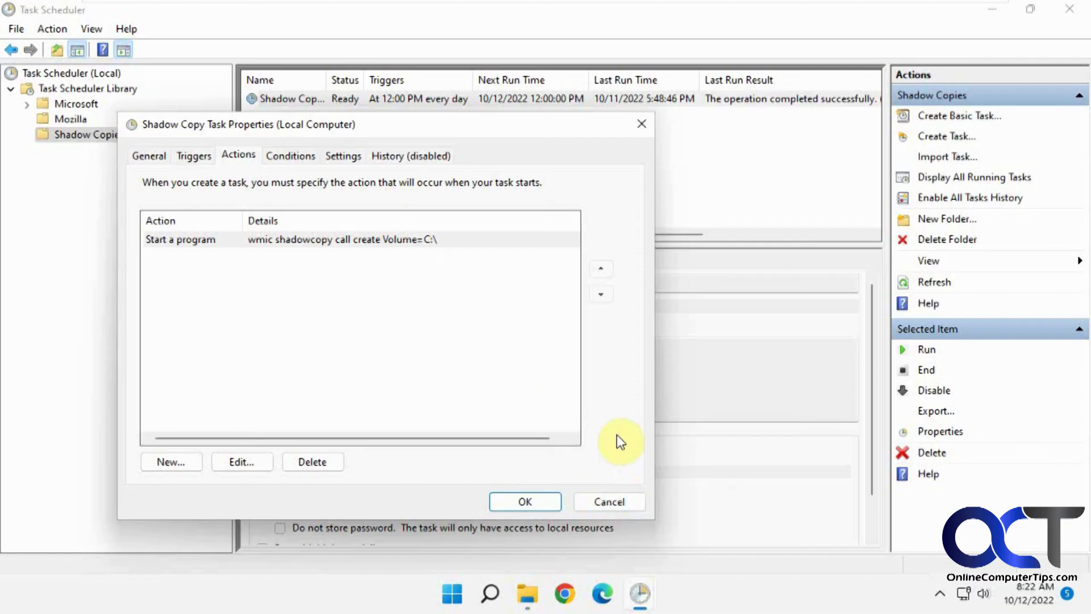